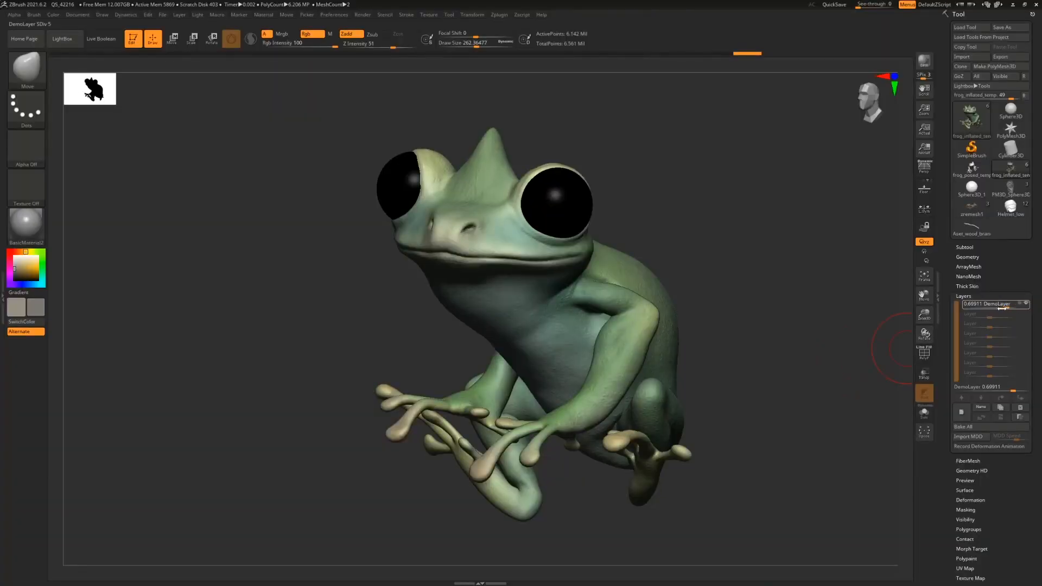
Step: Lower the crest layer's strength slider on the ZBrush frog
{"action": "left_click_drag", "start_coordinate": [990, 304], "coordinate": [970, 304]}
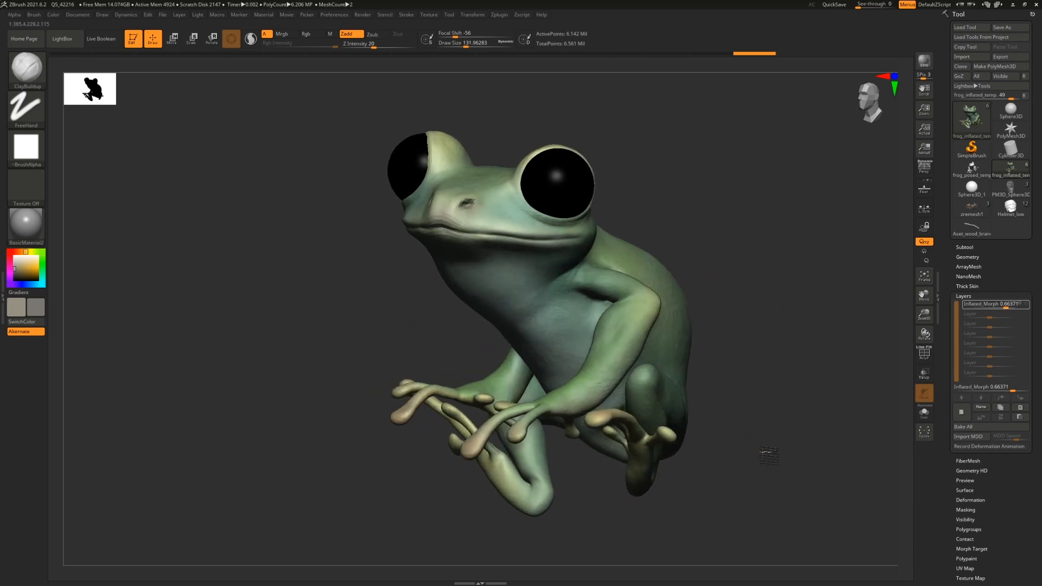
Step: Preview the Inflated_Morph throat swelling at varying strengths, then orbit back to the front
{"action": "left_click", "coordinate": [962, 295]}
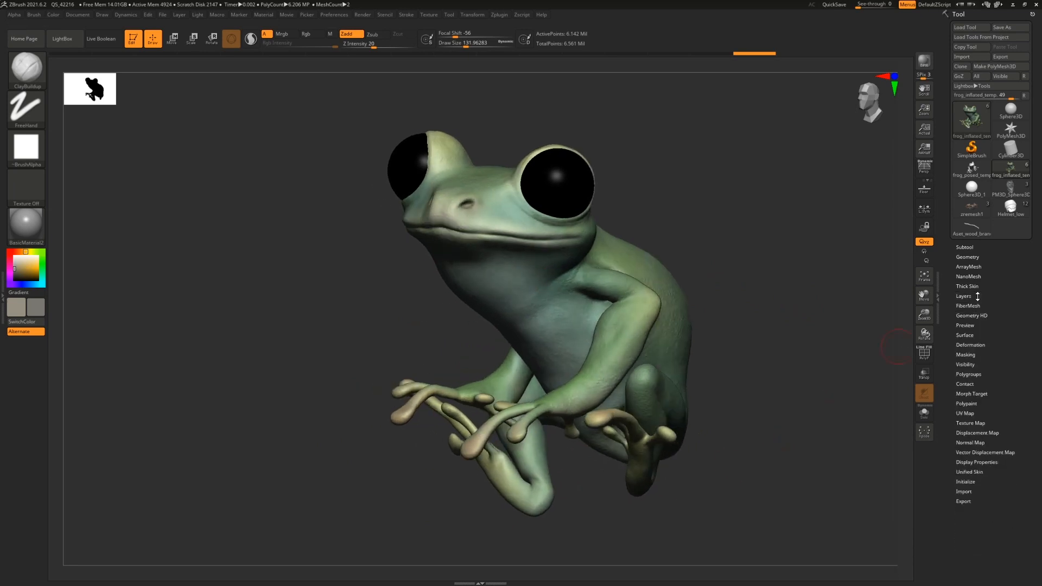
{"action": "left_click", "coordinate": [965, 296]}
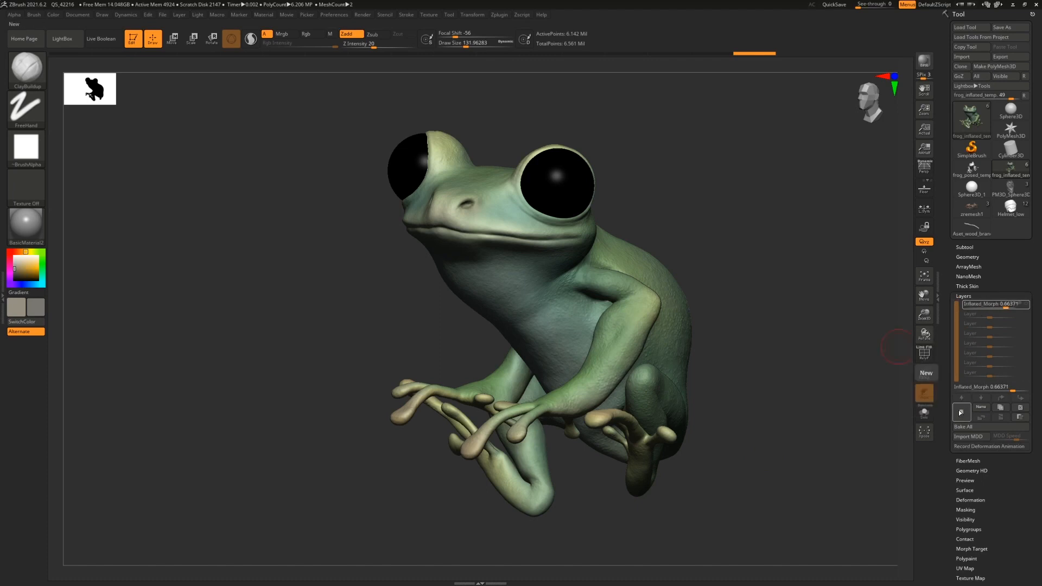
{"action": "mouse_move", "coordinate": [968, 417]}
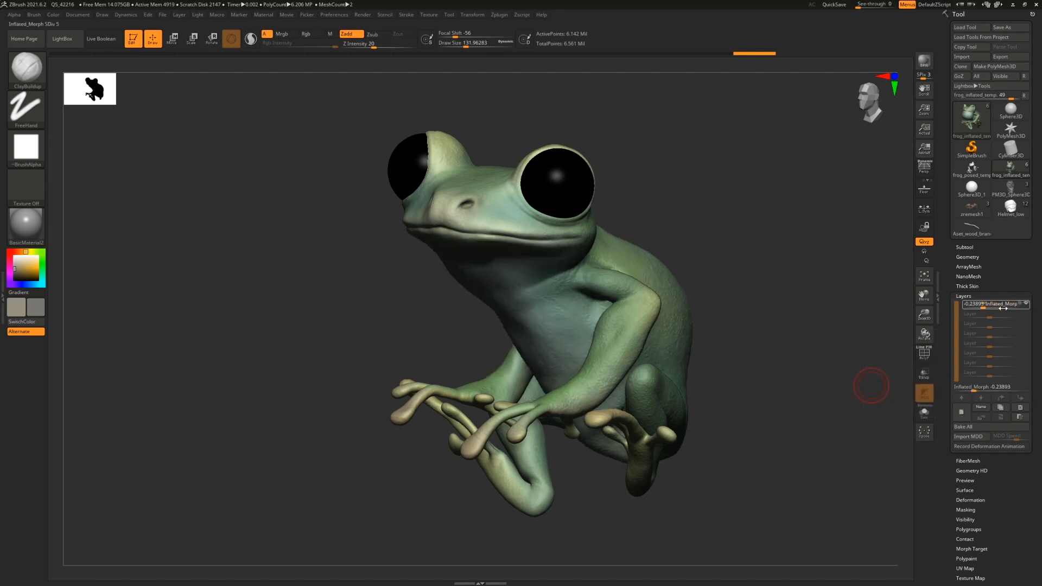
{"action": "left_click_drag", "start_coordinate": [976, 304], "coordinate": [1010, 305]}
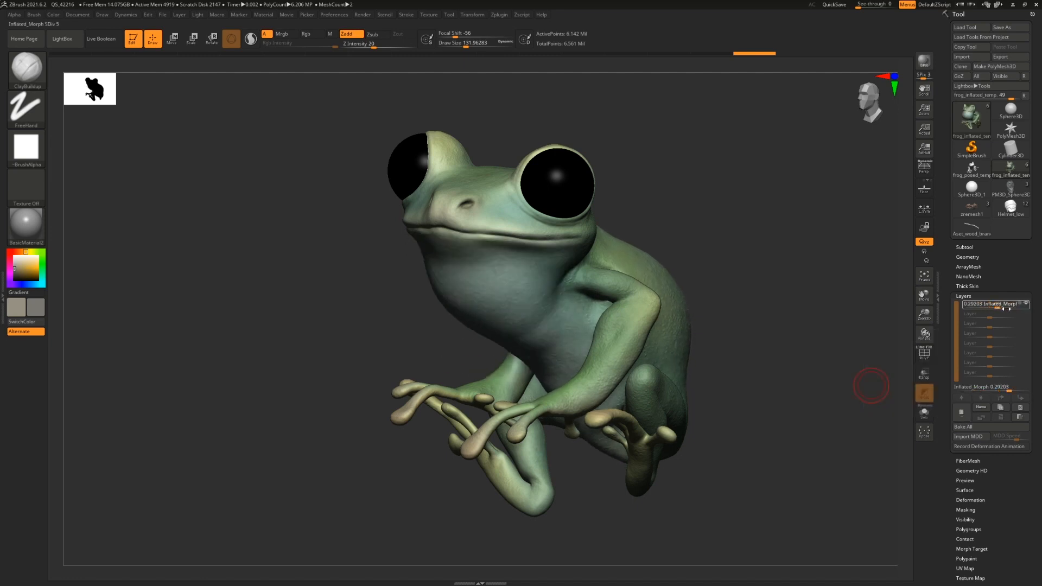
{"action": "left_click_drag", "start_coordinate": [983, 304], "coordinate": [971, 304]}
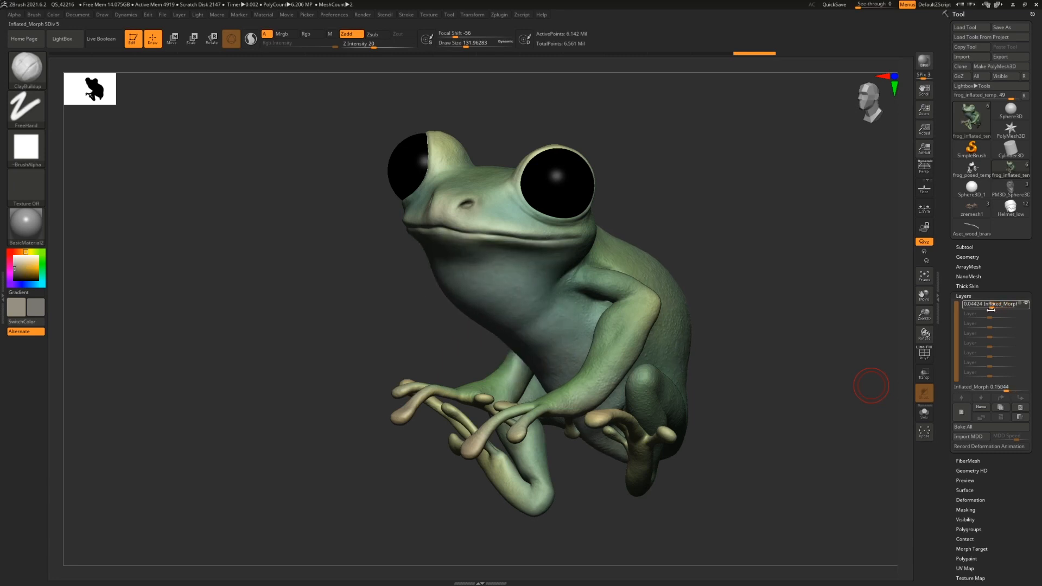
{"action": "left_click_drag", "start_coordinate": [990, 305], "coordinate": [990, 299]}
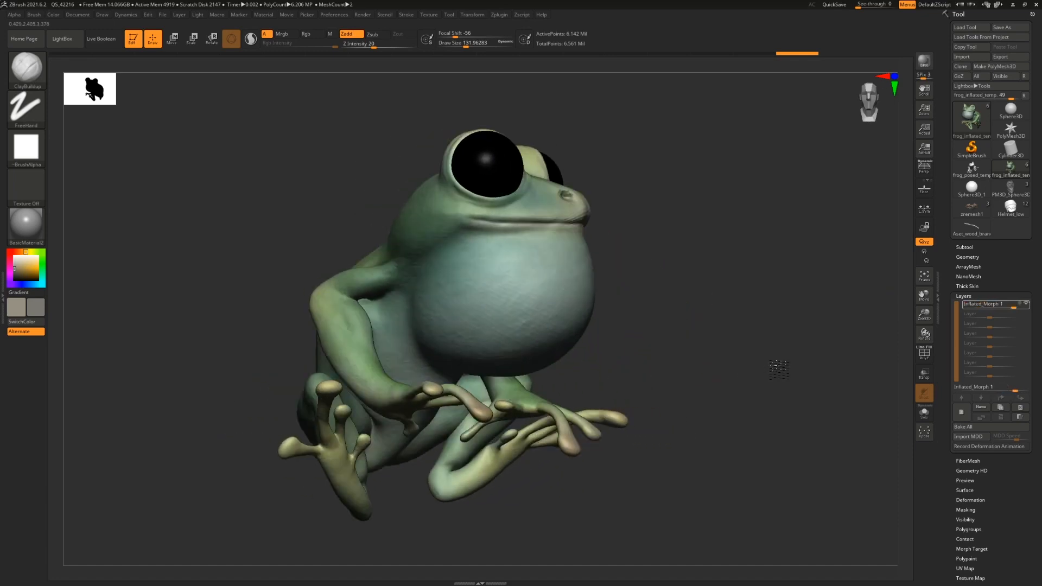
{"action": "left_click_drag", "start_coordinate": [465, 299], "coordinate": [718, 331]}
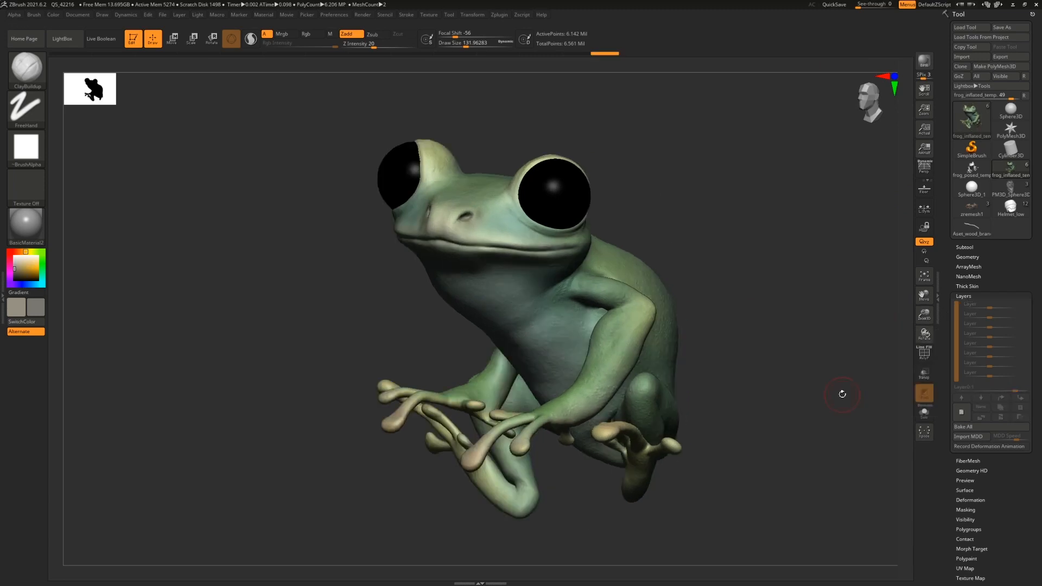
{"action": "mouse_move", "coordinate": [844, 391]}
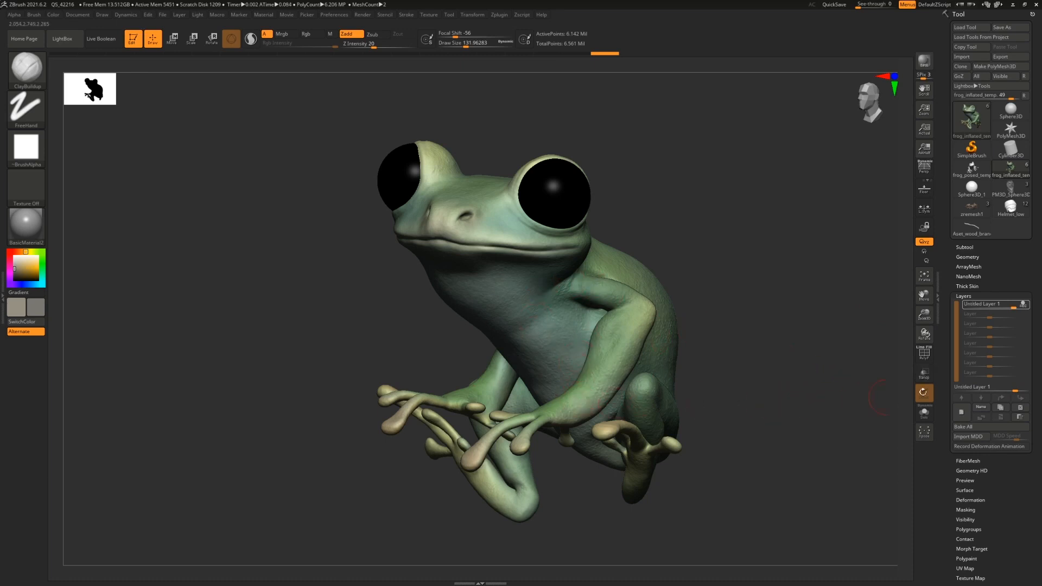
{"action": "mouse_move", "coordinate": [769, 350]}
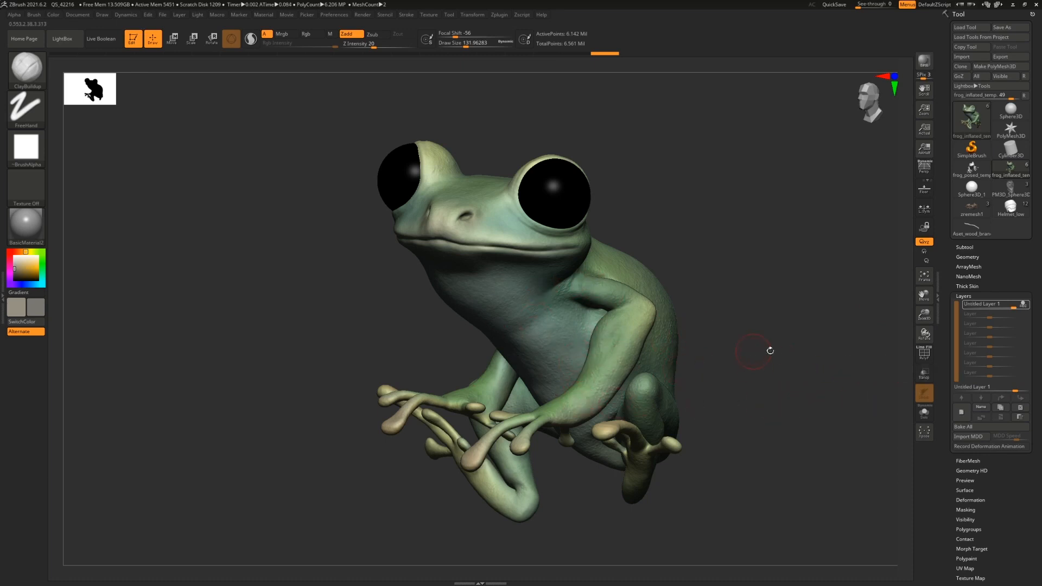
Step: Rename the new sculpt layer to DemoLayer
{"action": "double_click", "coordinate": [989, 304]}
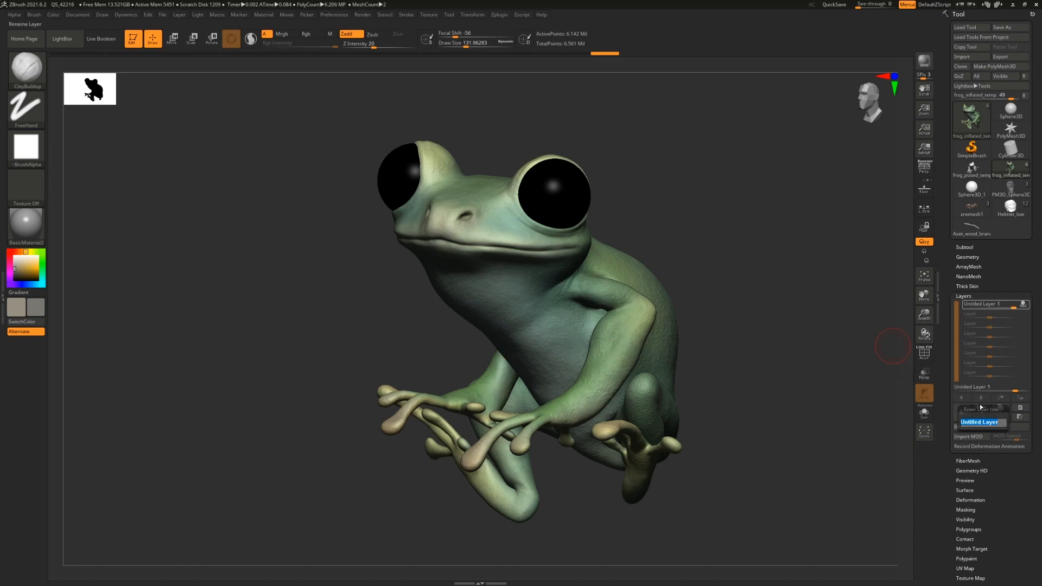
{"action": "type", "text": "Demo"}
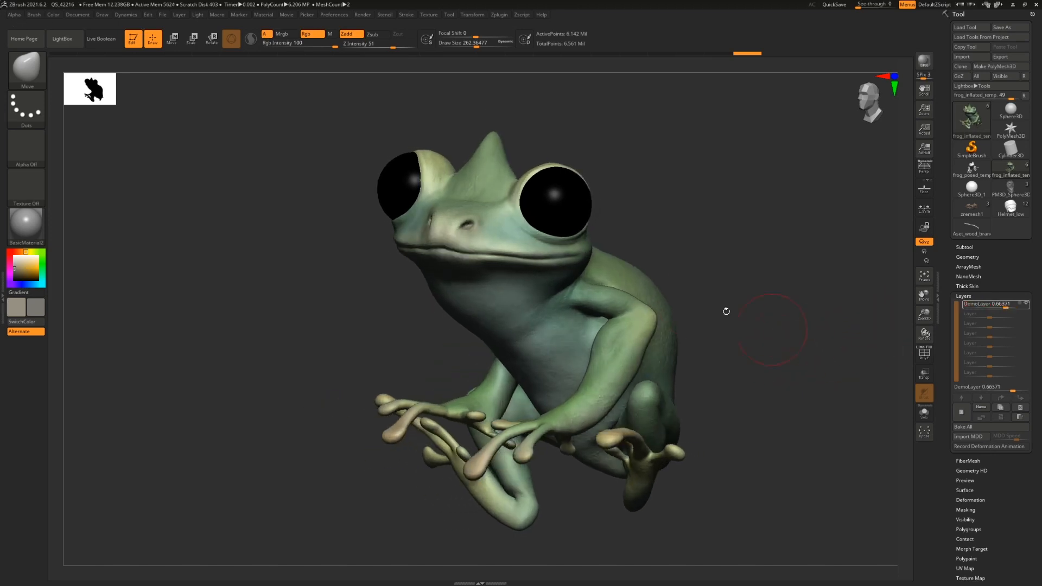
Step: Dial down the DemoLayer crest strength and orbit the frog to a new angle
{"action": "left_click_drag", "start_coordinate": [726, 311], "coordinate": [864, 351]}
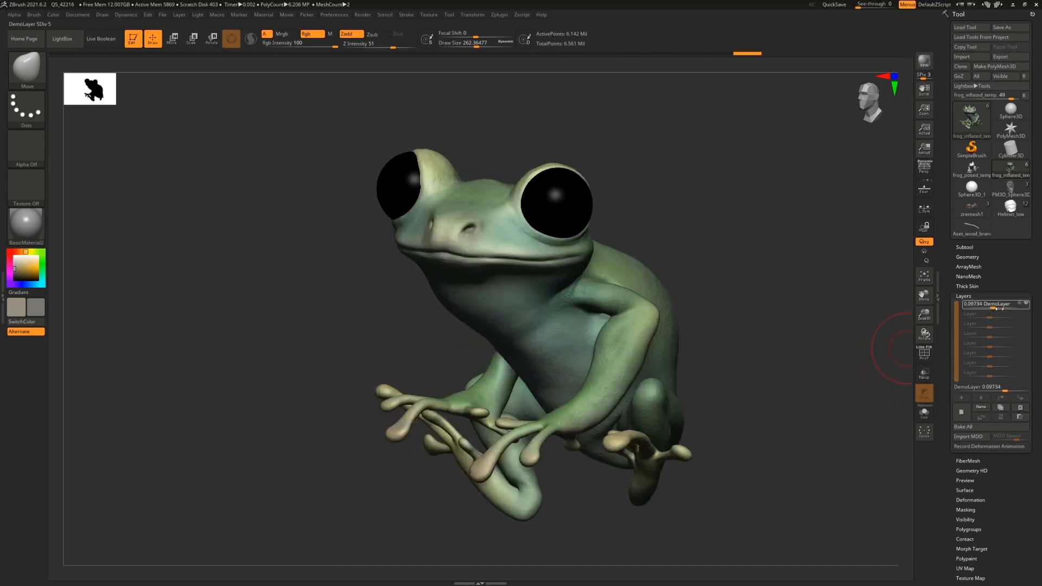
{"action": "left_click_drag", "start_coordinate": [996, 304], "coordinate": [976, 303]}
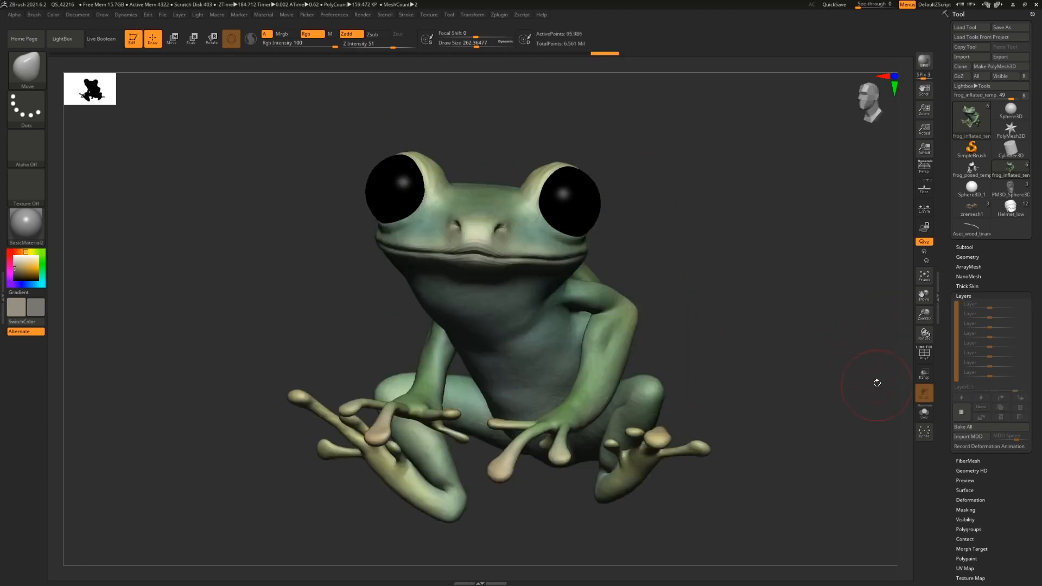
{"action": "left_click_drag", "start_coordinate": [877, 382], "coordinate": [868, 331]}
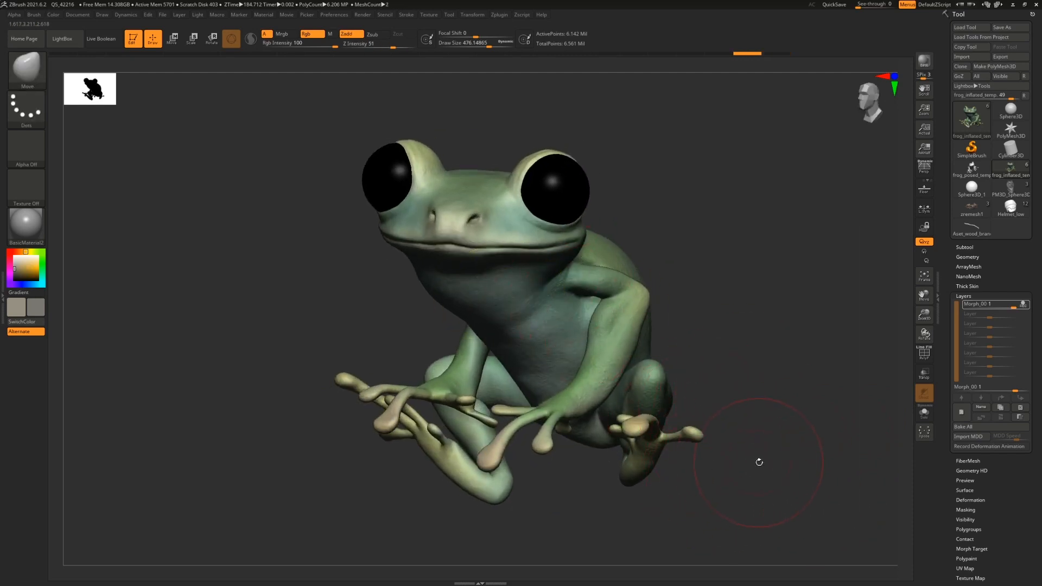
Step: Orbit the frog and make Inflated_Morph its only layer, replacing Morph_00-1
{"action": "left_click_drag", "start_coordinate": [758, 461], "coordinate": [766, 403]}
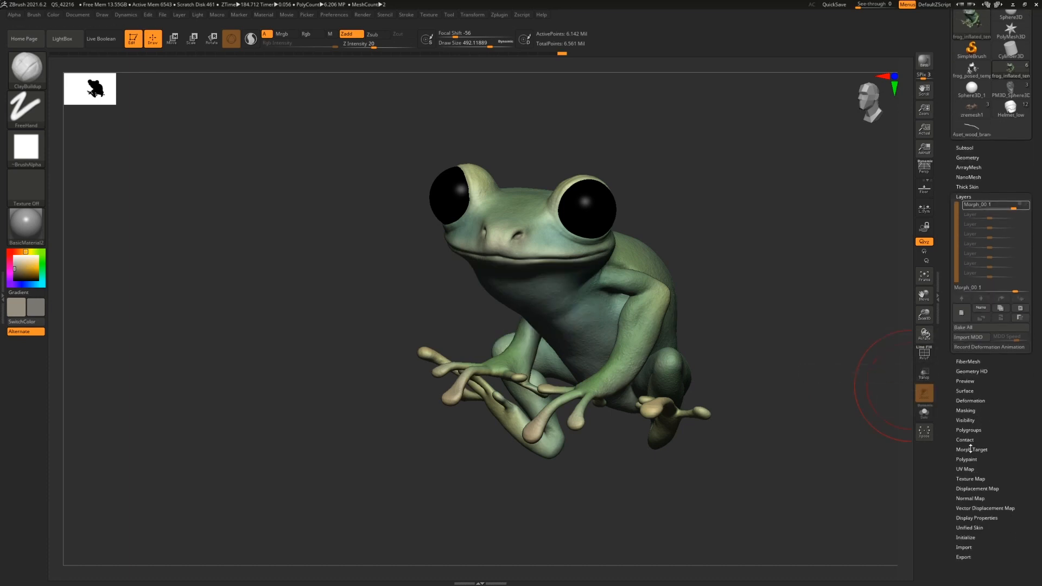
{"action": "left_click", "coordinate": [970, 449]}
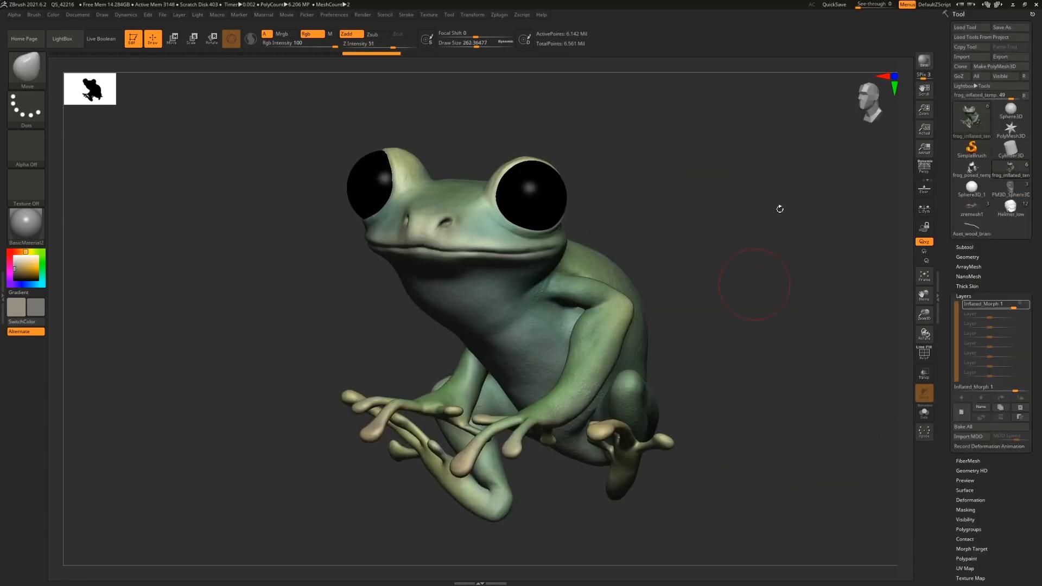
Step: Check the frog's shape and run Zplugin > Maya Blend Shapes > Export Blend Shapes
{"action": "left_click", "coordinate": [498, 14]}
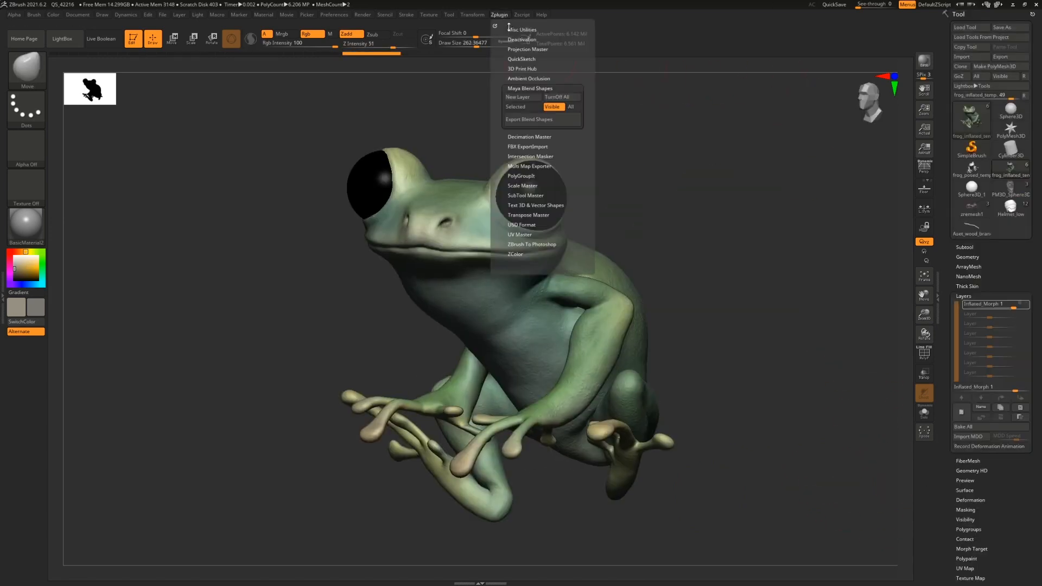
{"action": "mouse_move", "coordinate": [518, 98]}
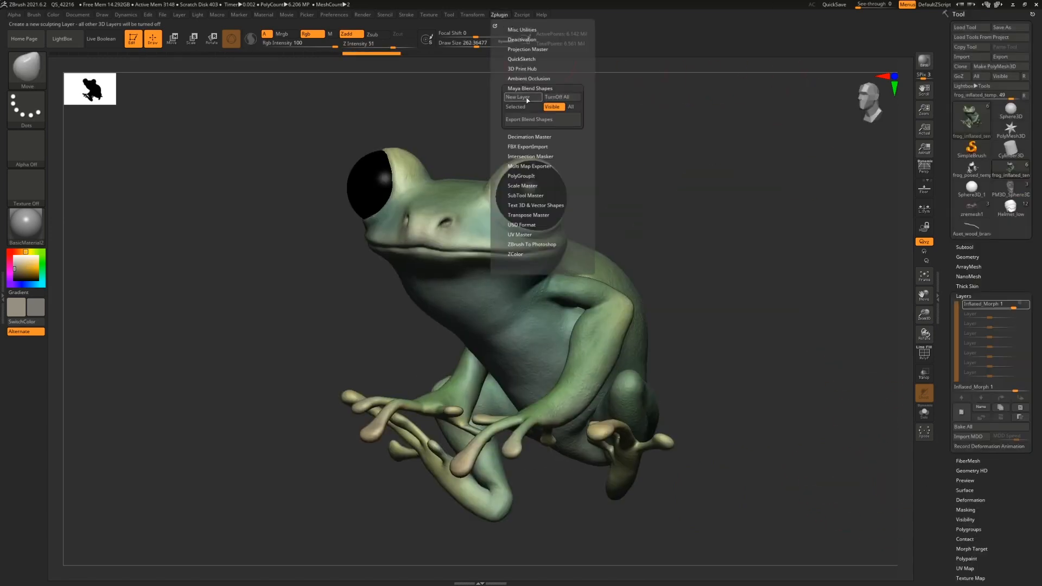
{"action": "mouse_move", "coordinate": [560, 97]}
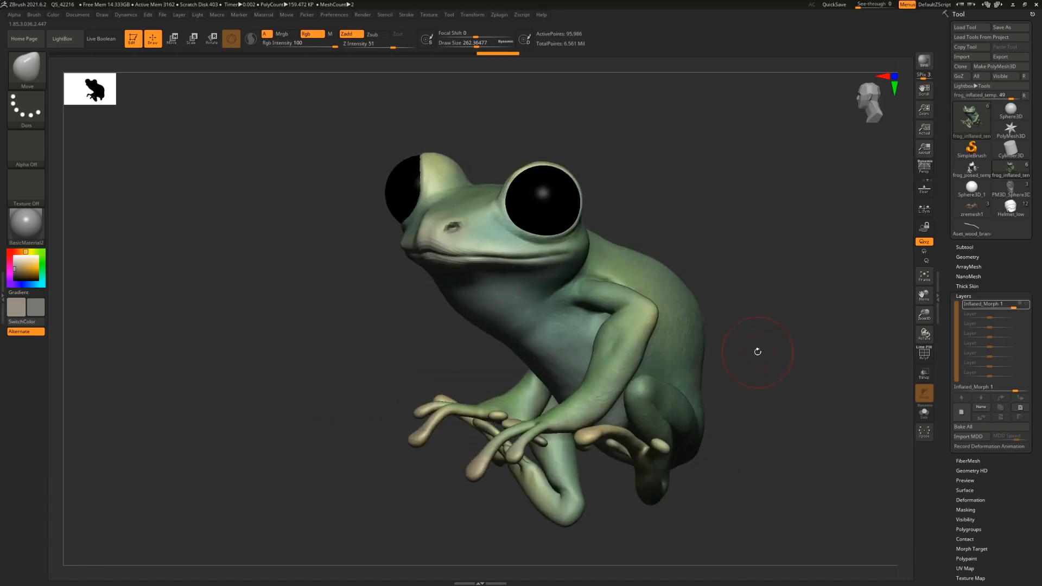
{"action": "left_click_drag", "start_coordinate": [758, 351], "coordinate": [765, 340]}
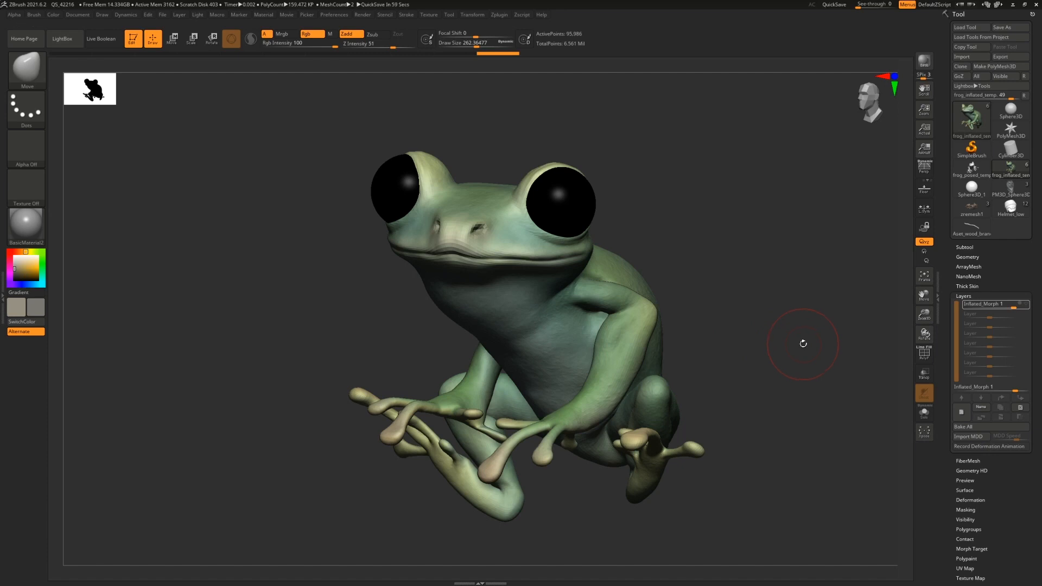
{"action": "mouse_move", "coordinate": [796, 331]}
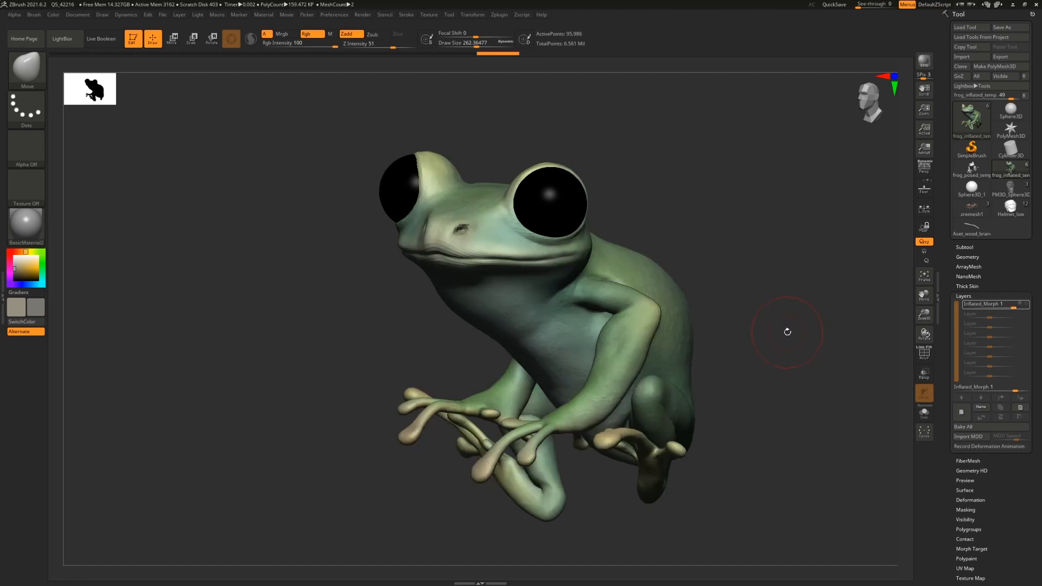
{"action": "left_click", "coordinate": [498, 14]}
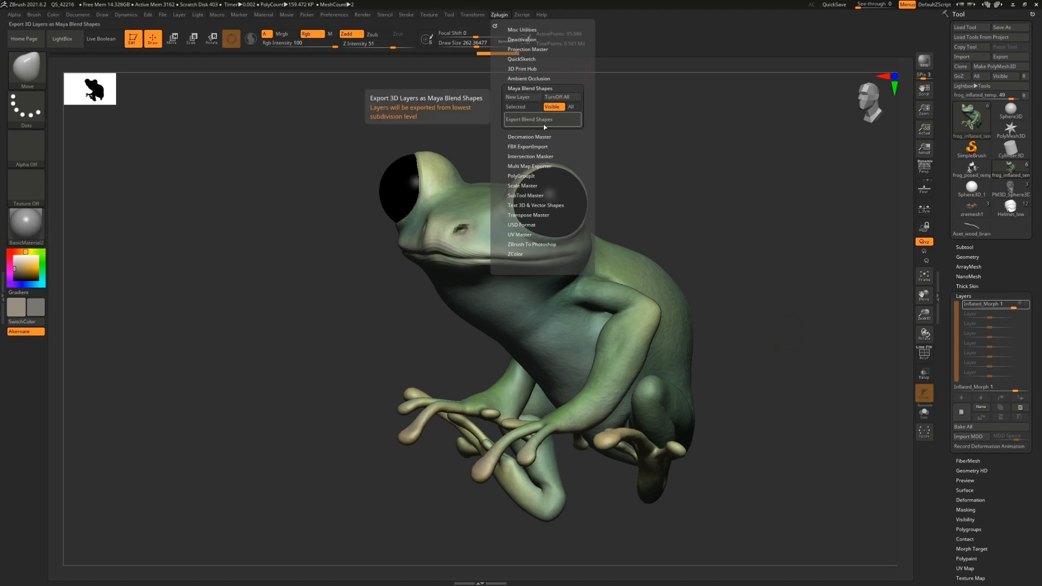
{"action": "left_click", "coordinate": [529, 119]}
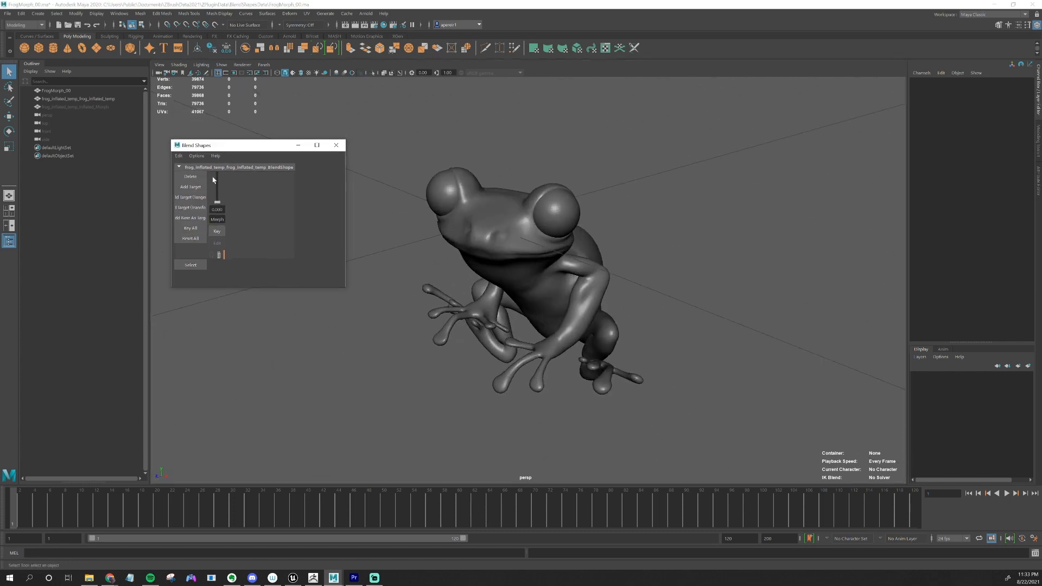
Step: Try the inflated blend shape weight and set a key on it
{"action": "left_click_drag", "start_coordinate": [217, 199], "coordinate": [217, 186]}
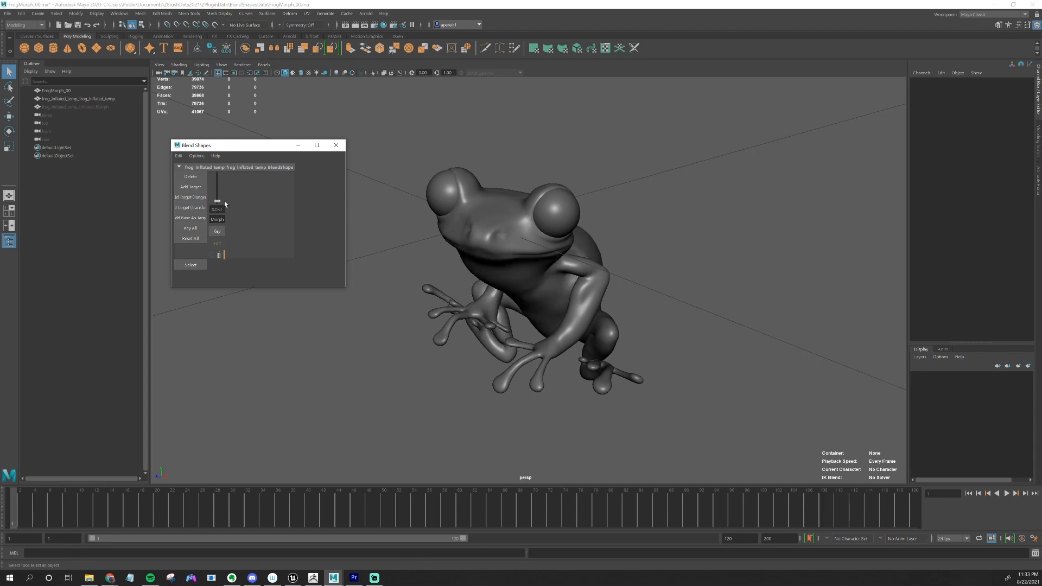
{"action": "left_click_drag", "start_coordinate": [217, 203], "coordinate": [217, 188]}
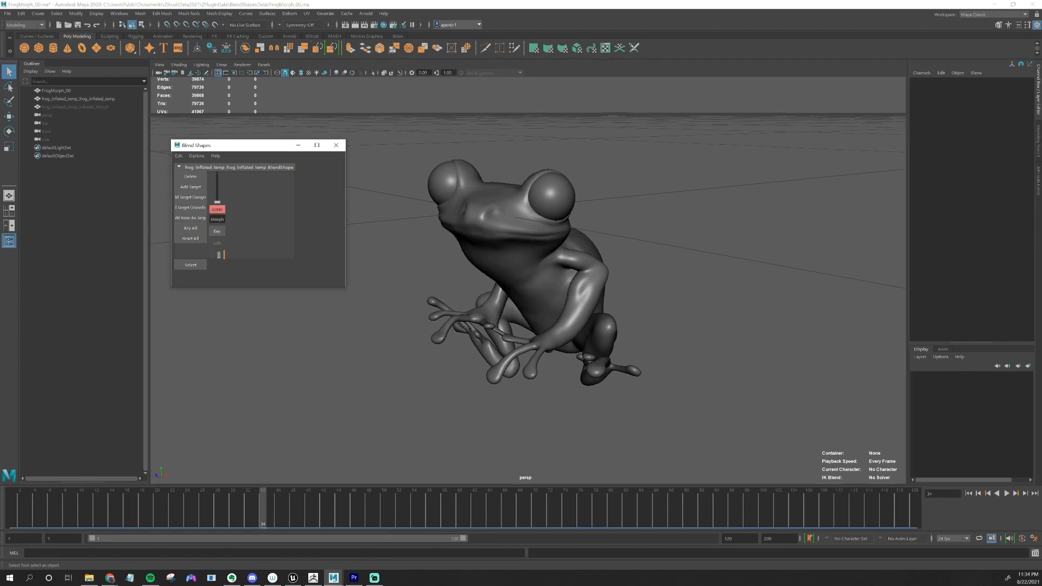
{"action": "left_click", "coordinate": [1006, 493]}
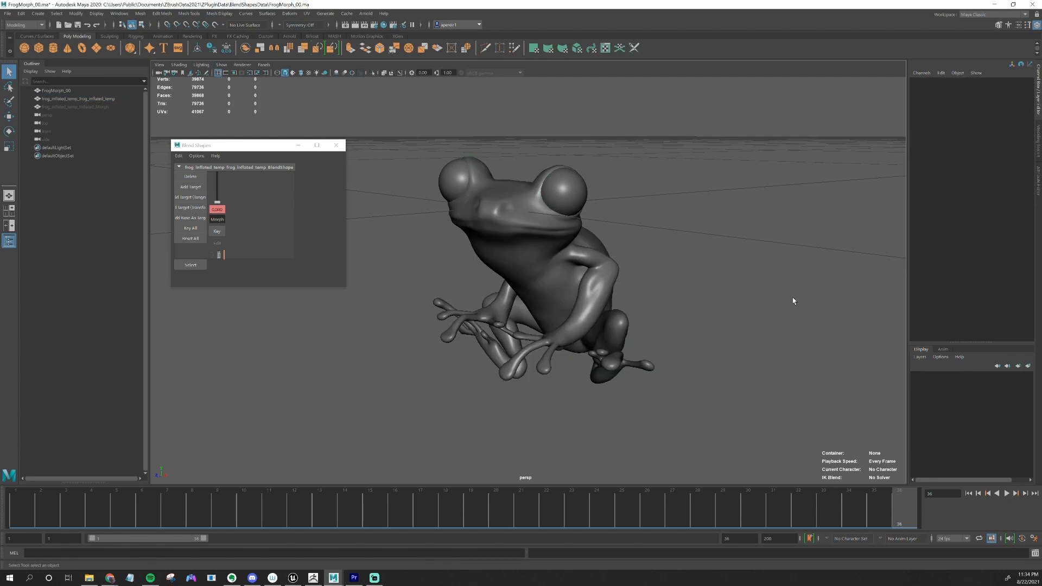
{"action": "mouse_move", "coordinate": [769, 362]}
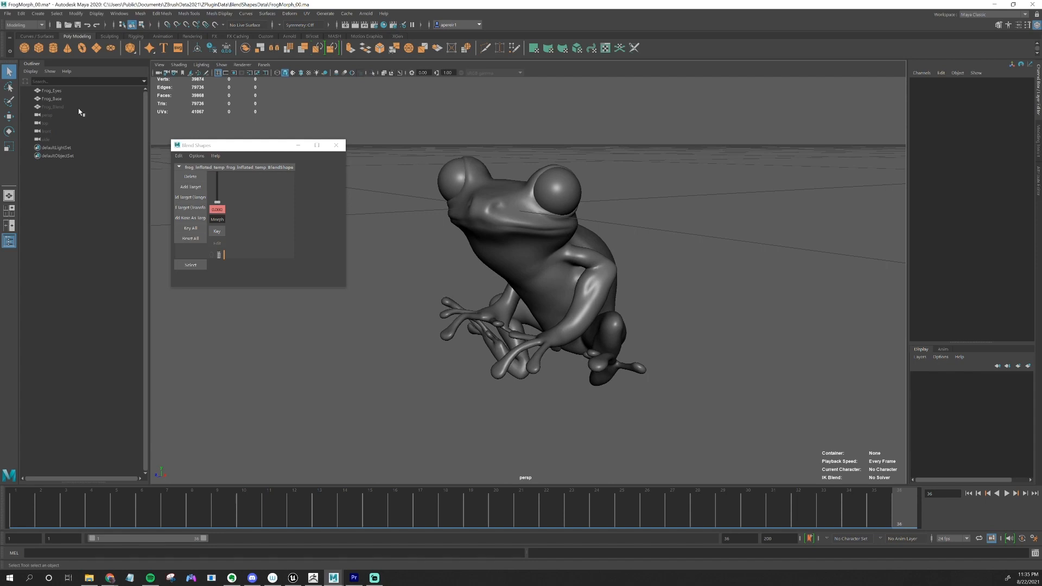
Step: Delete the Frog_Blend mesh and select Frog_Base in the Outliner
{"action": "left_click", "coordinate": [53, 107]}
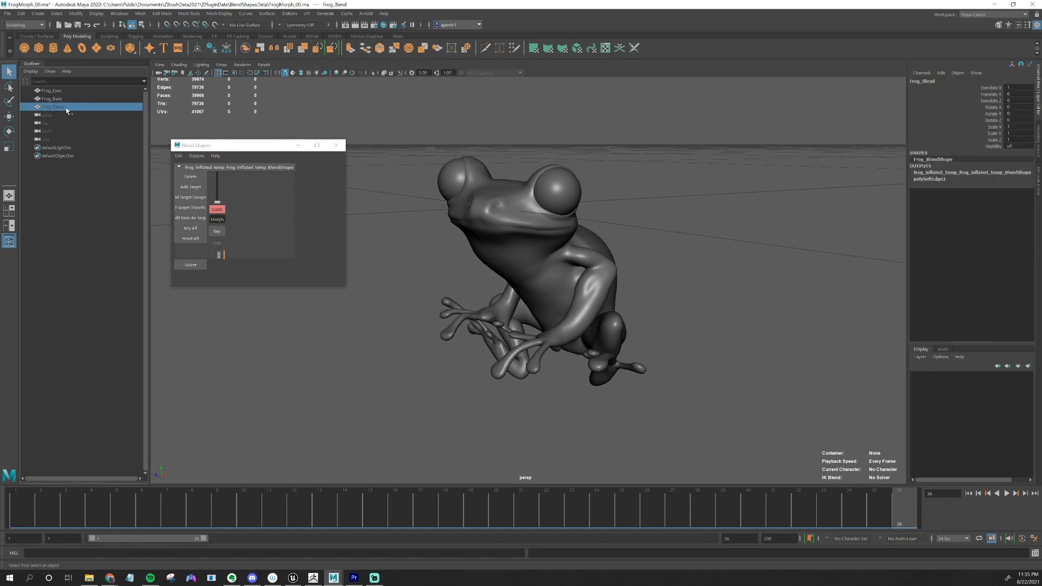
{"action": "left_click", "coordinate": [97, 13]}
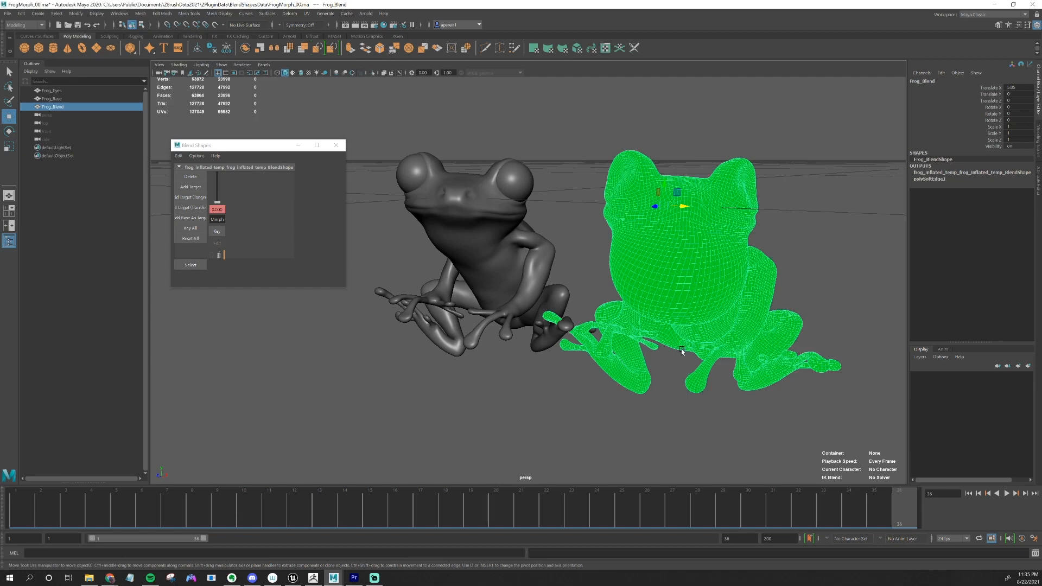
{"action": "left_click", "coordinate": [52, 98]}
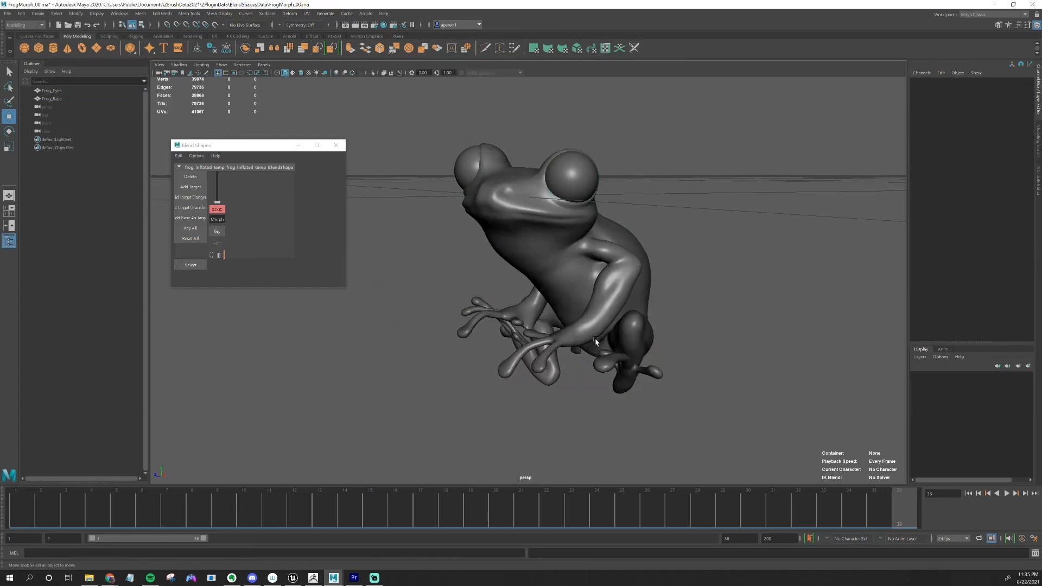
{"action": "left_click", "coordinate": [52, 99]}
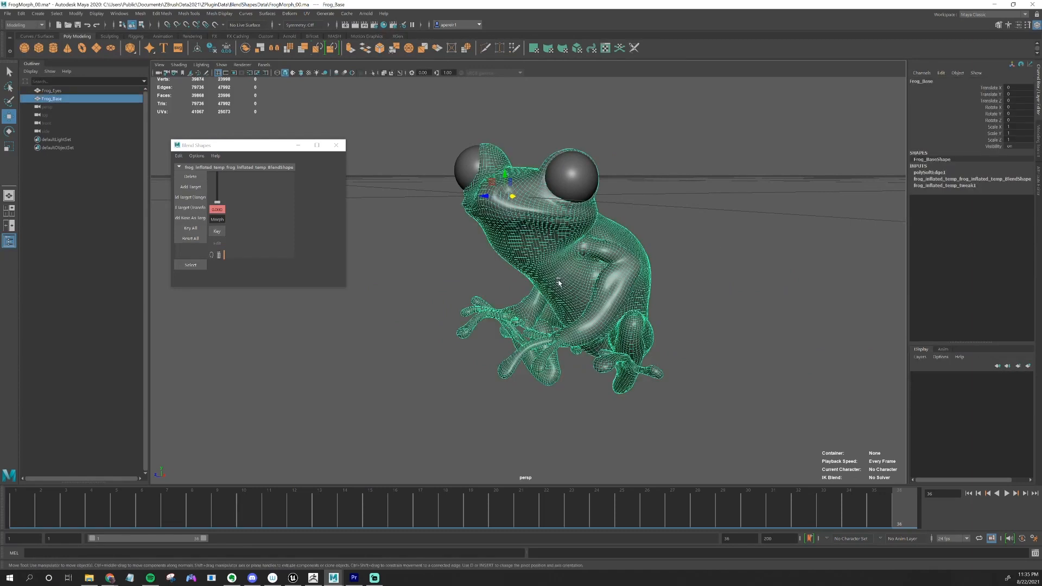
Step: Export the selected Frog_Base as FBX with animation, skins and blend shapes enabled
{"action": "left_click", "coordinate": [7, 13]}
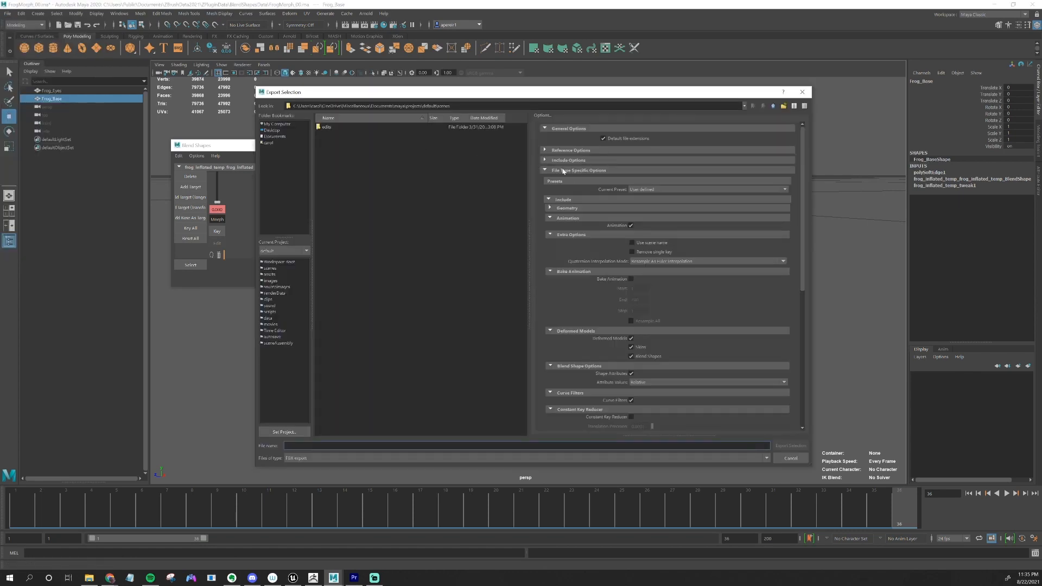
{"action": "left_click", "coordinate": [630, 225]}
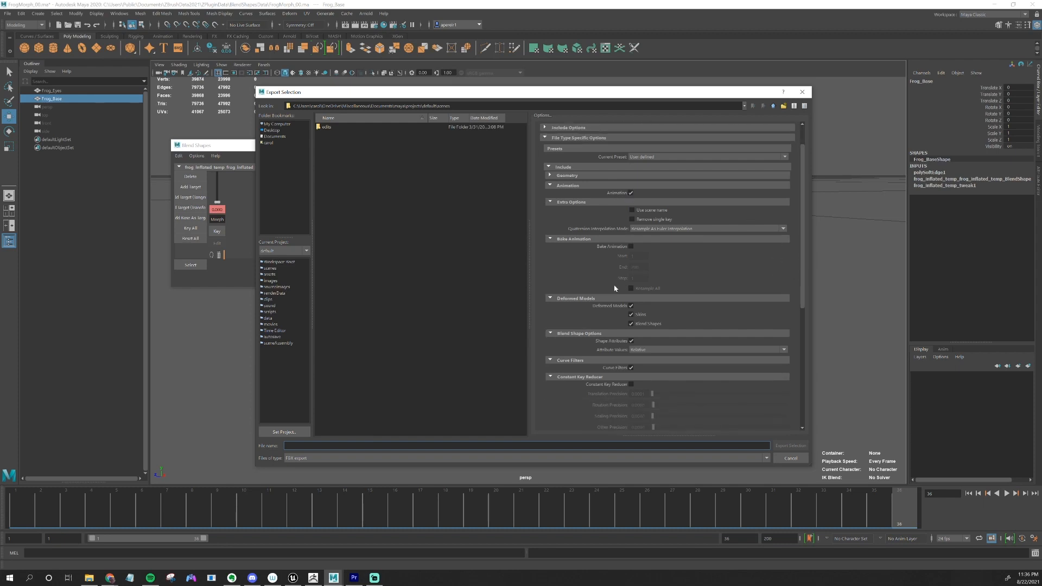
{"action": "left_click", "coordinate": [631, 324]}
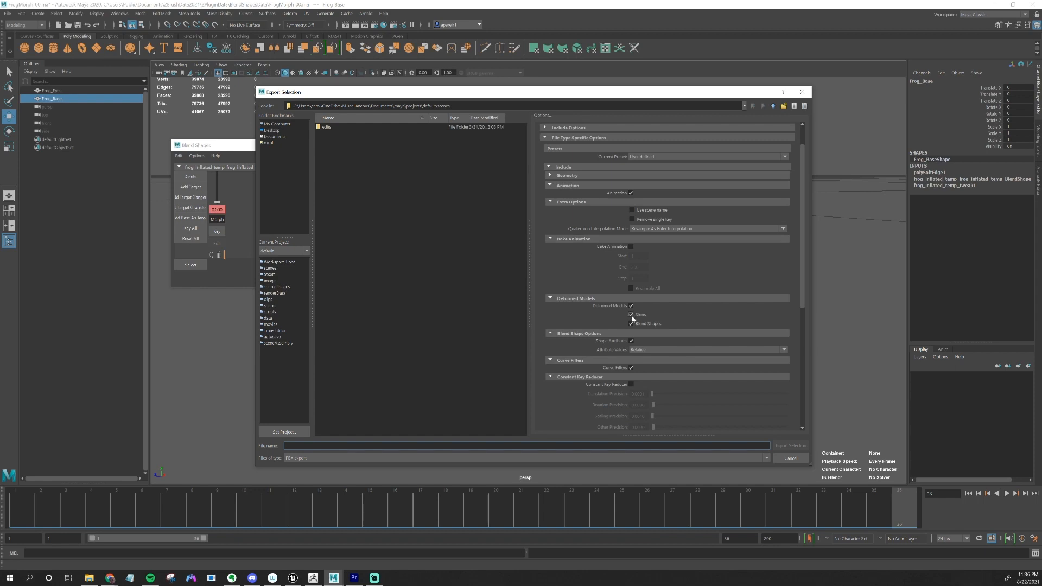
{"action": "left_click", "coordinate": [631, 323]}
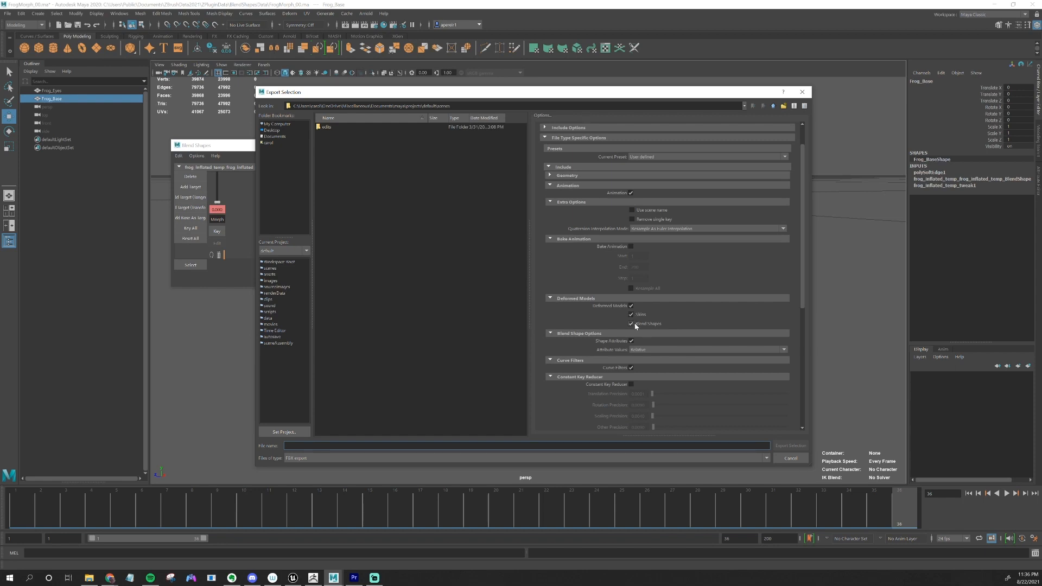
{"action": "left_click", "coordinate": [631, 323]}
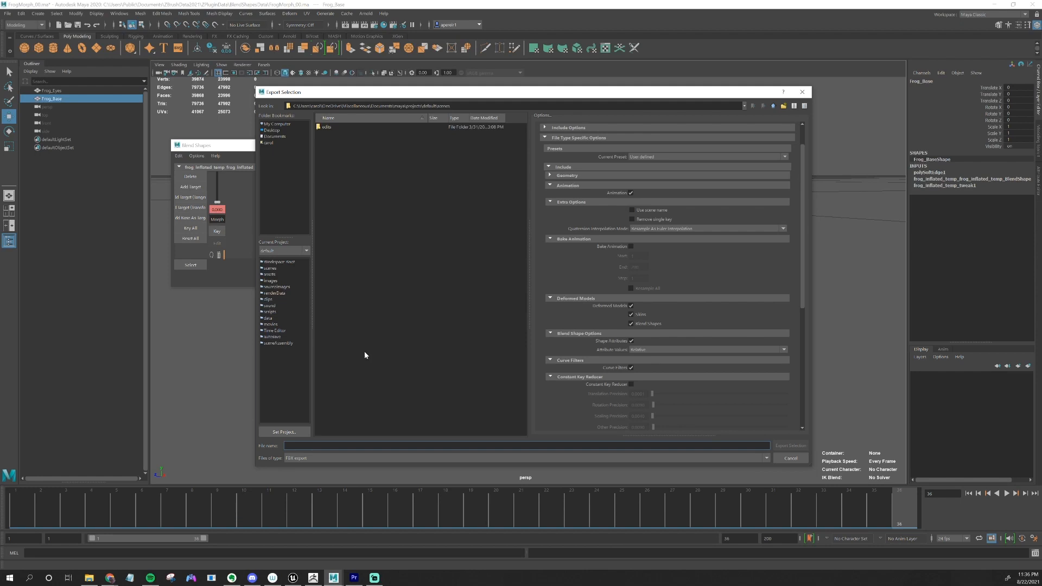
{"action": "left_click", "coordinate": [790, 445]}
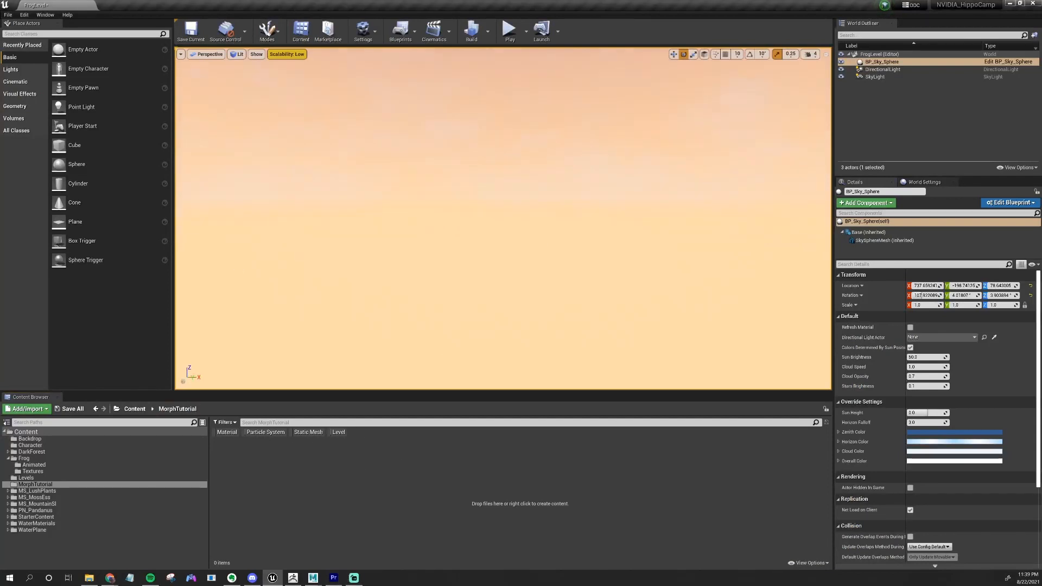
{"action": "left_click", "coordinate": [882, 69]}
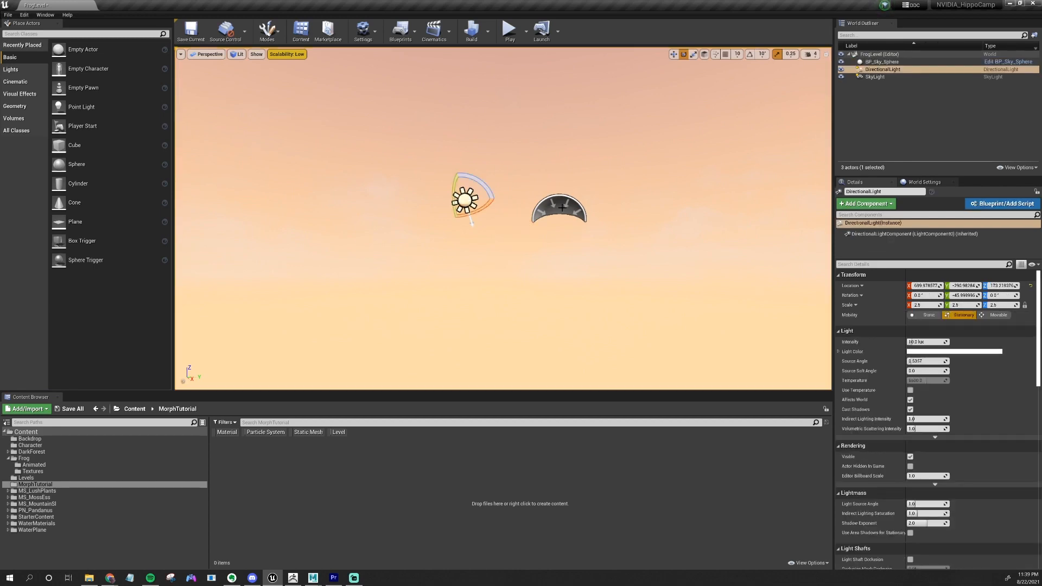
{"action": "left_click", "coordinate": [874, 77]}
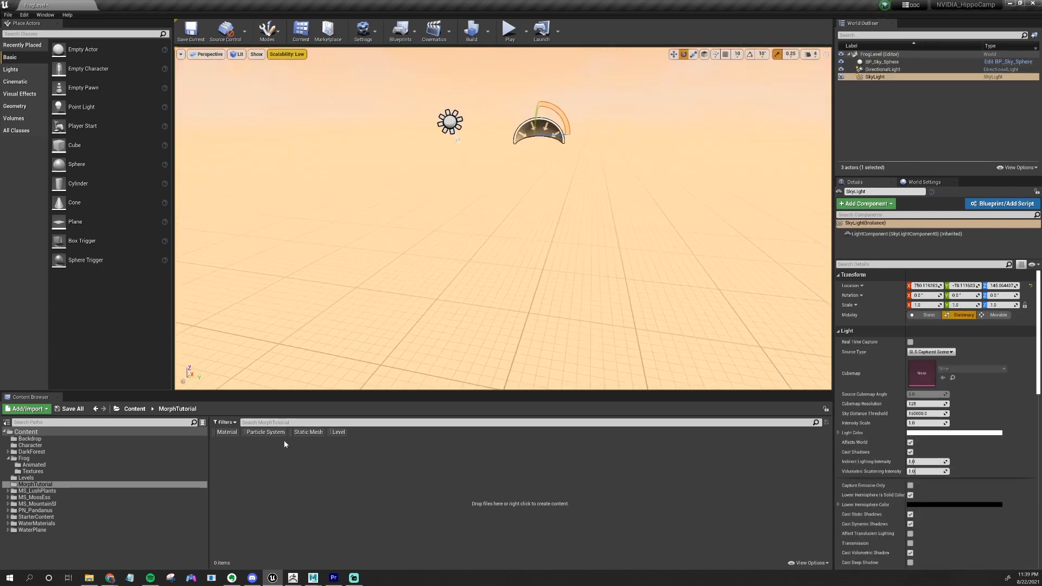
{"action": "mouse_move", "coordinate": [691, 519]}
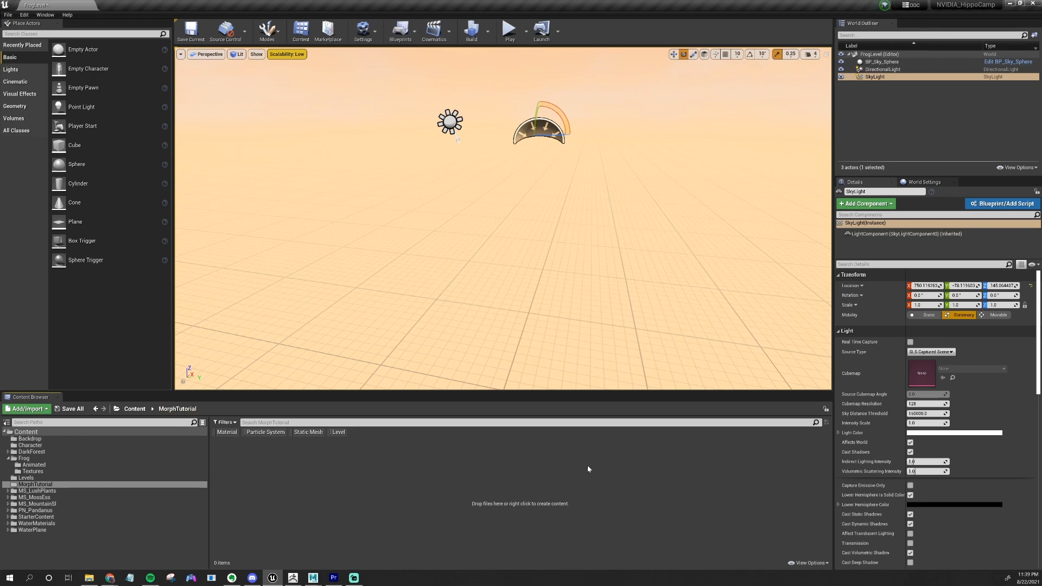
{"action": "mouse_move", "coordinate": [328, 494]}
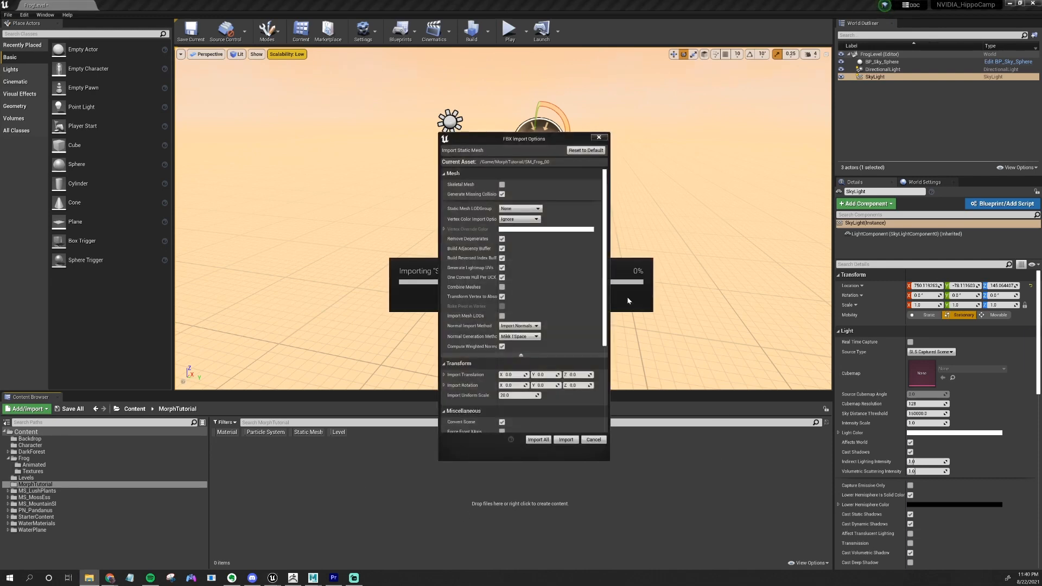
Step: Import the frog FBX as a skeletal mesh with Import Morph Targets checked
{"action": "left_click_drag", "start_coordinate": [523, 138], "coordinate": [538, 141]}
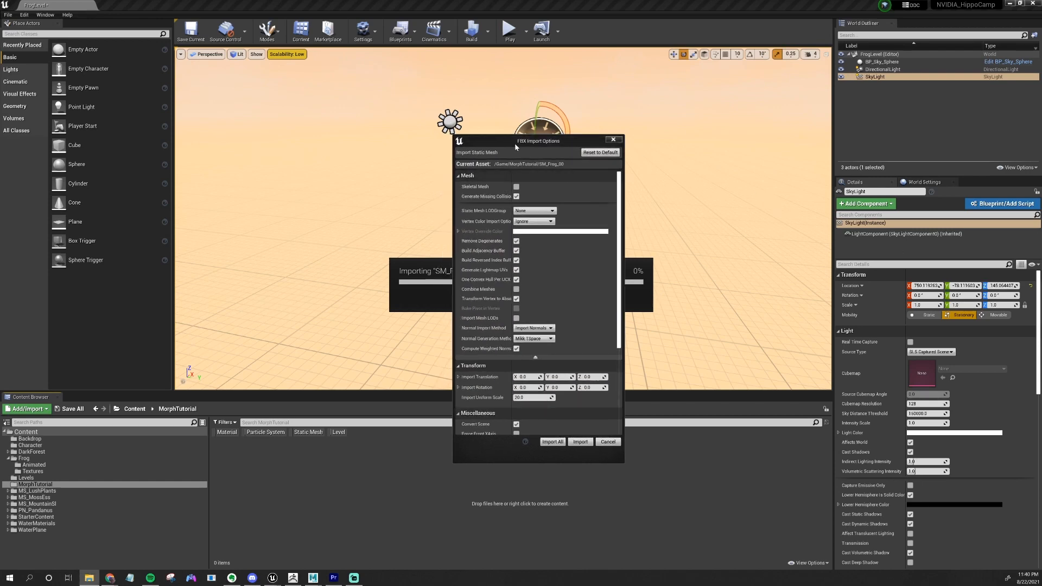
{"action": "left_click_drag", "start_coordinate": [539, 140], "coordinate": [546, 135]}
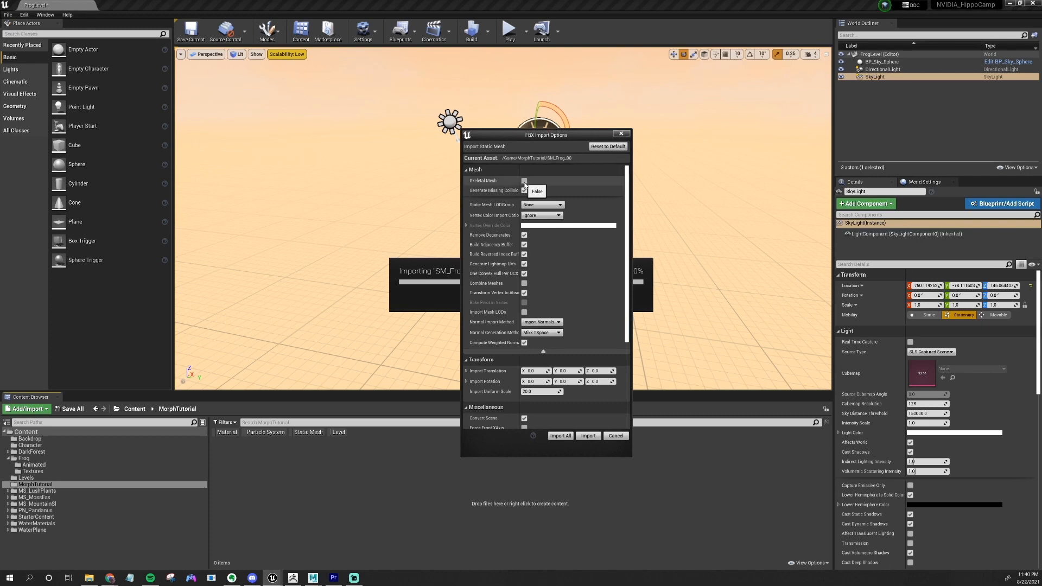
{"action": "left_click", "coordinate": [524, 180]}
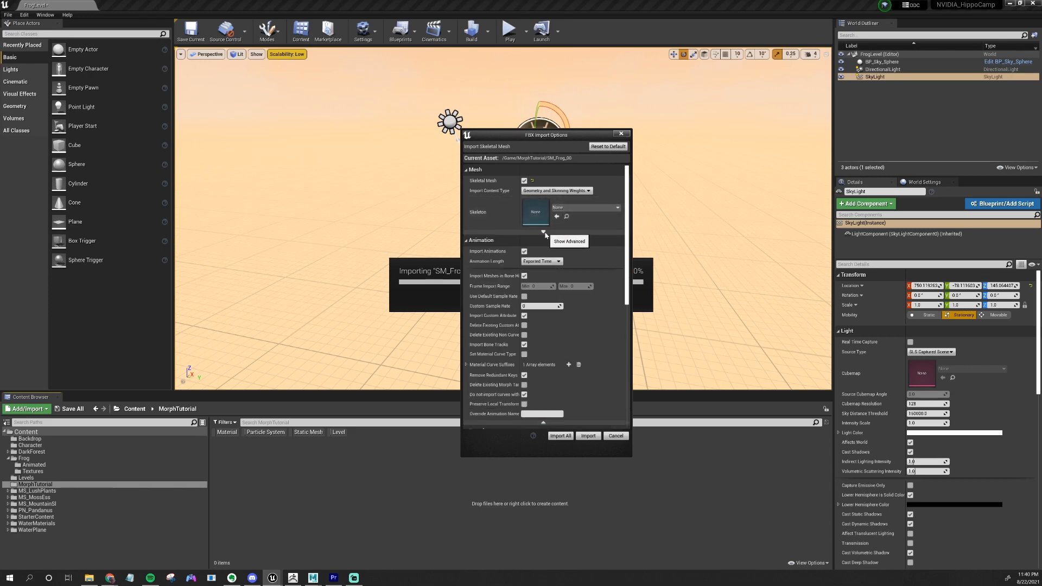
{"action": "left_click", "coordinate": [543, 232]}
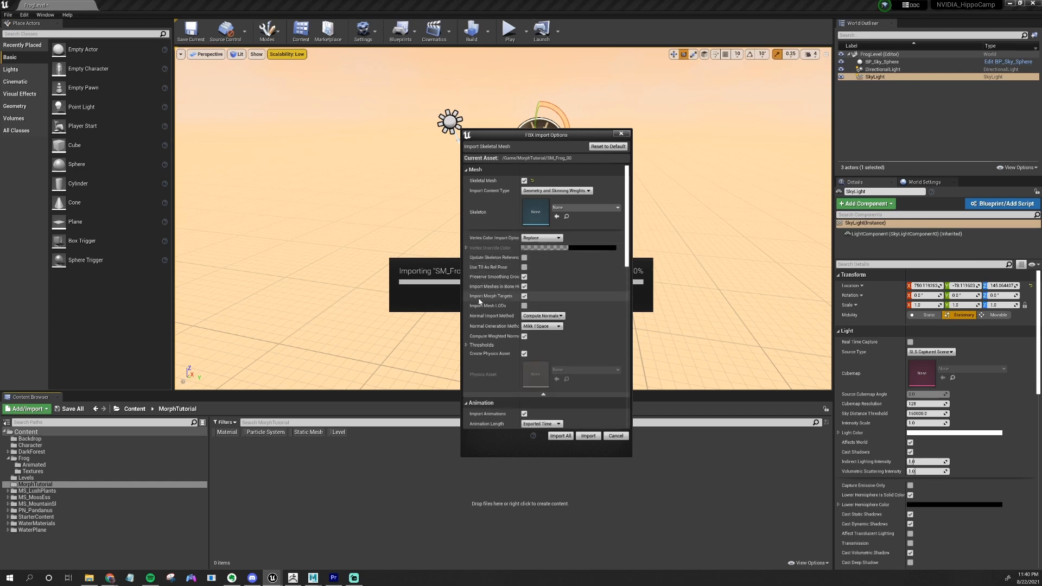
{"action": "left_click", "coordinate": [524, 296]}
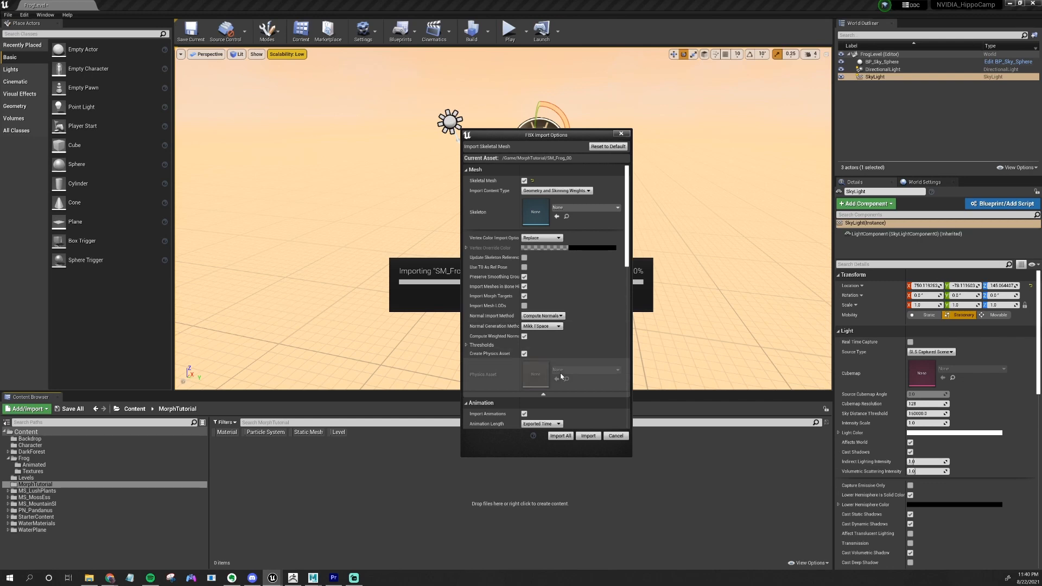
{"action": "left_click", "coordinate": [587, 435]}
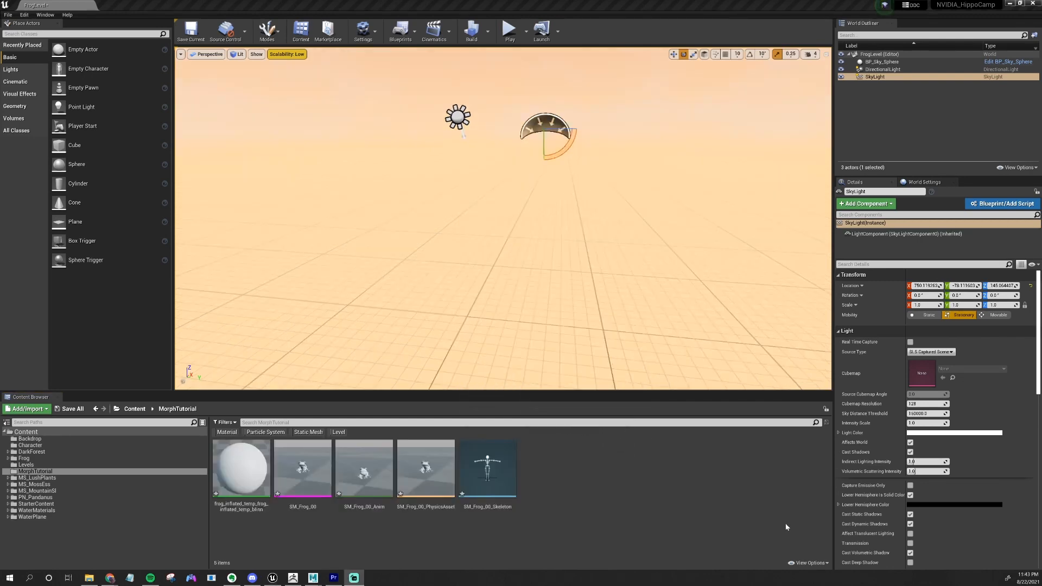
{"action": "mouse_move", "coordinate": [302, 468]}
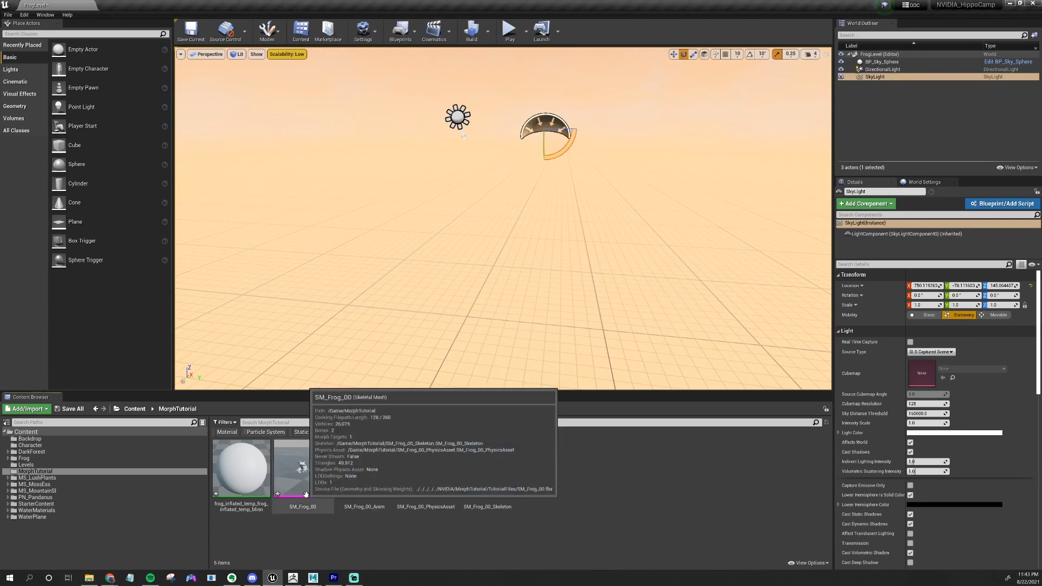
{"action": "mouse_move", "coordinate": [376, 515]}
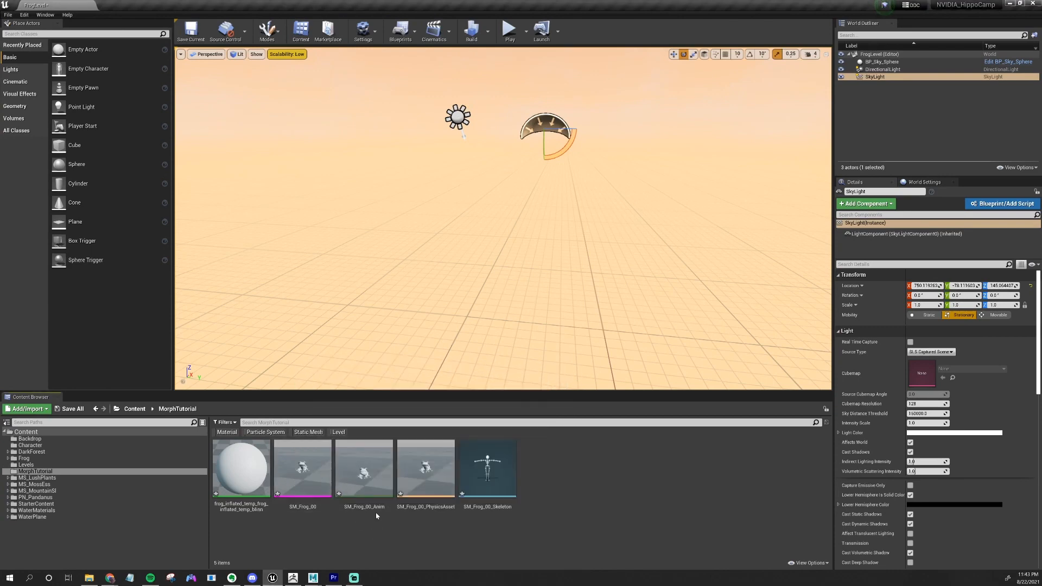
{"action": "mouse_move", "coordinate": [425, 469]}
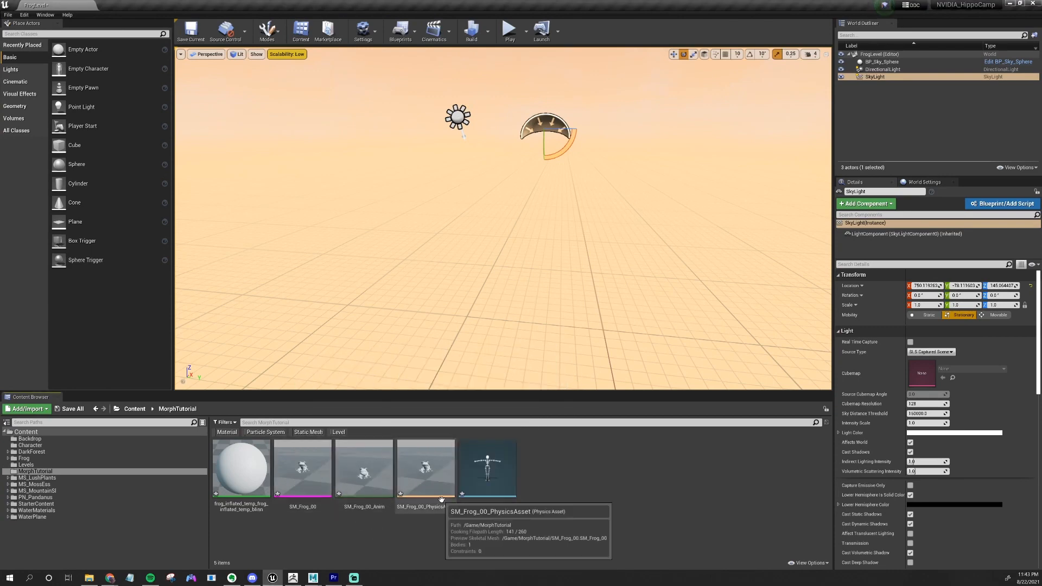
{"action": "mouse_move", "coordinate": [241, 465]}
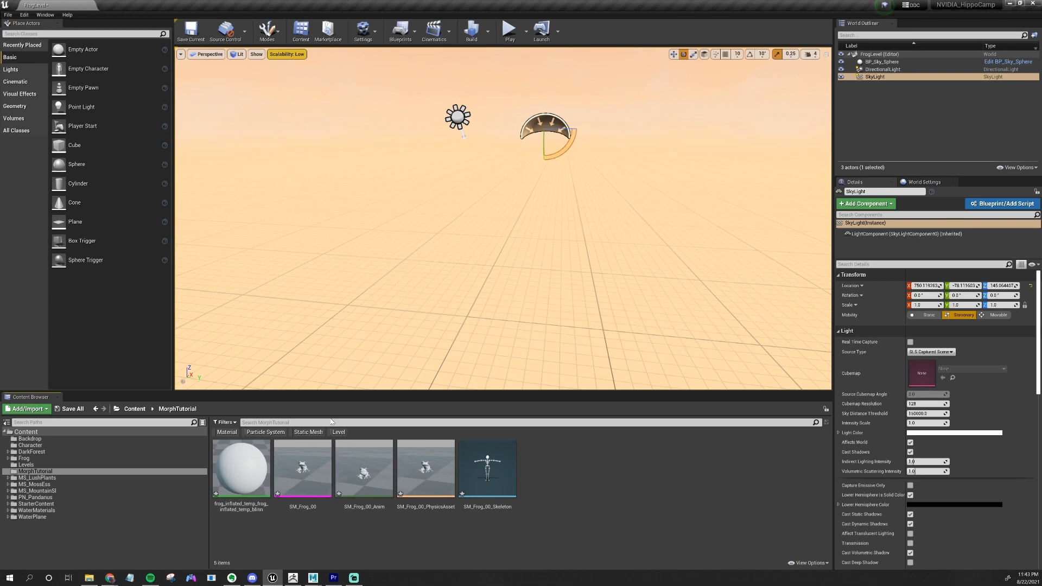
{"action": "mouse_move", "coordinate": [302, 465]}
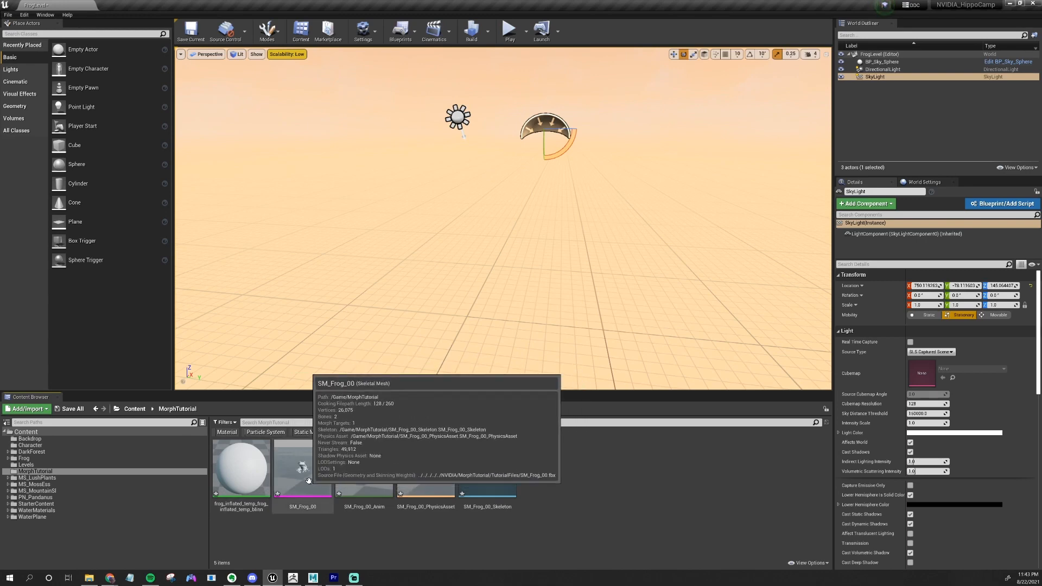
Step: Open SM_Frog_00 from the MorphTutorial folder in the Skeletal Mesh editor
{"action": "double_click", "coordinate": [302, 465]}
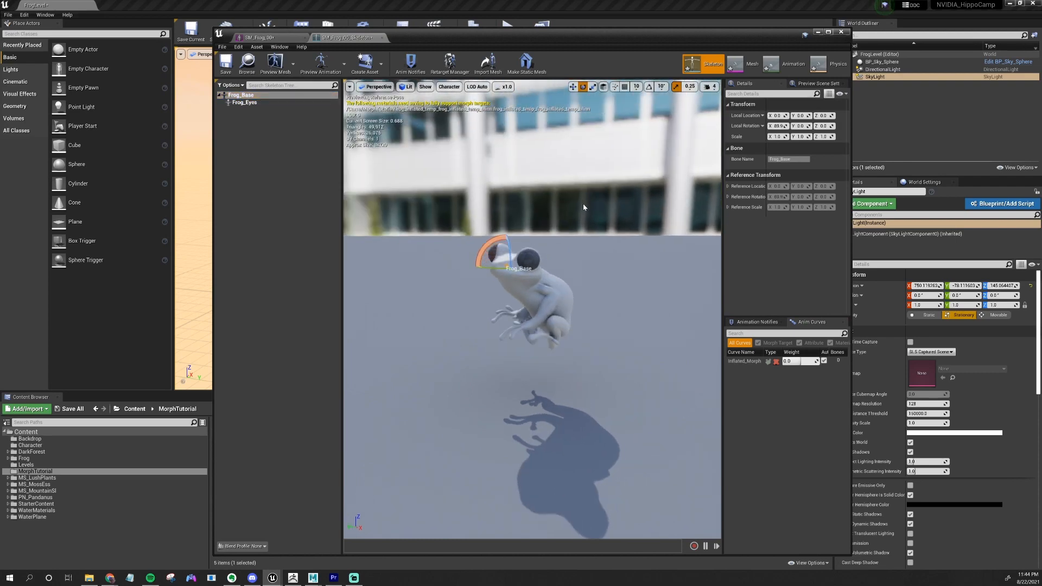
Step: Open SM_Frog_00_Anim to inspect its Inflated_Morph curve
{"action": "left_click", "coordinate": [793, 64]}
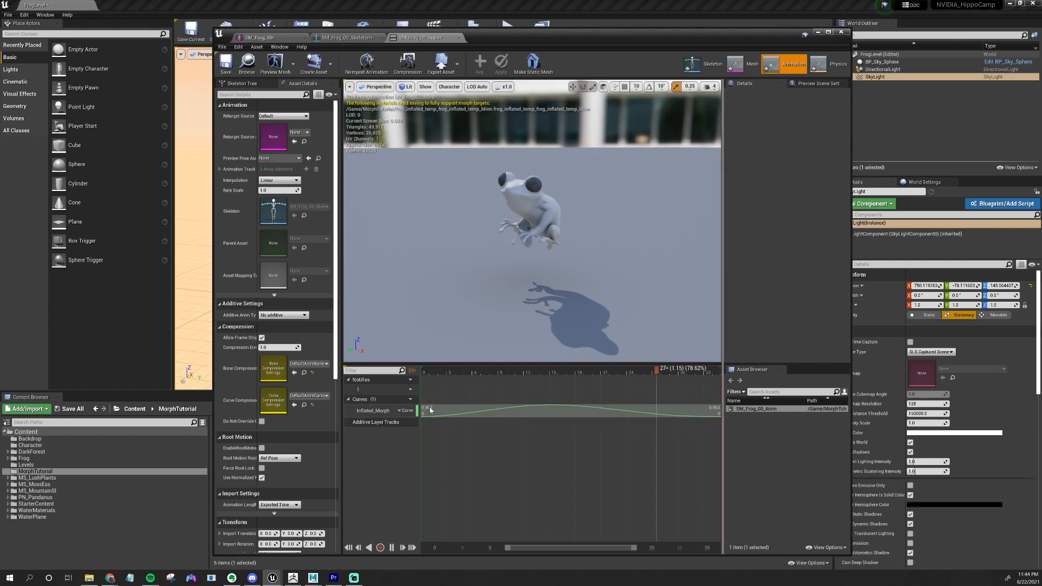
{"action": "left_click", "coordinate": [495, 20]}
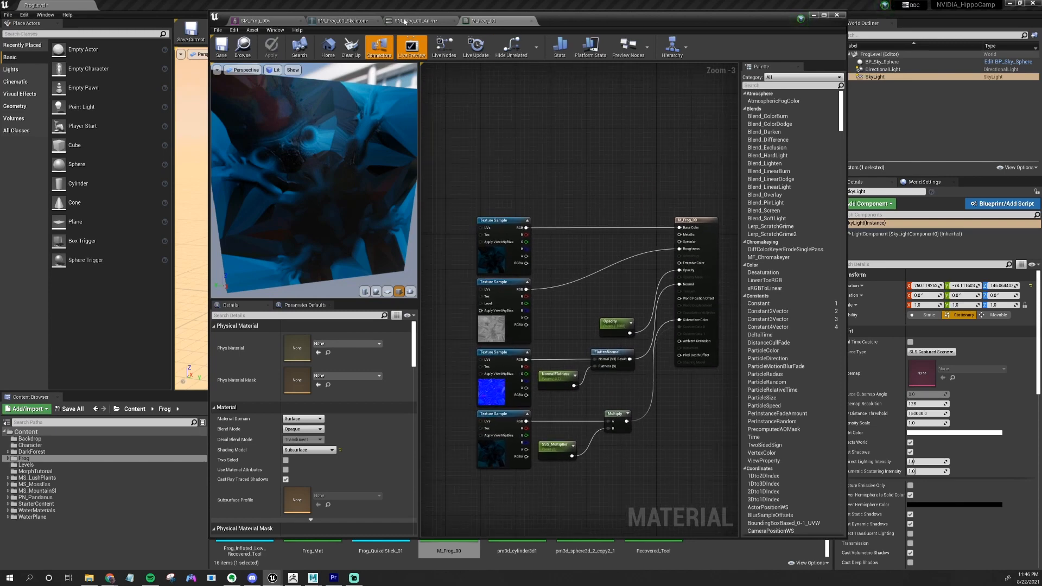
Step: Assign M_Frog_00 to the frog mesh's Element 0 material slot
{"action": "left_click", "coordinate": [355, 30]}
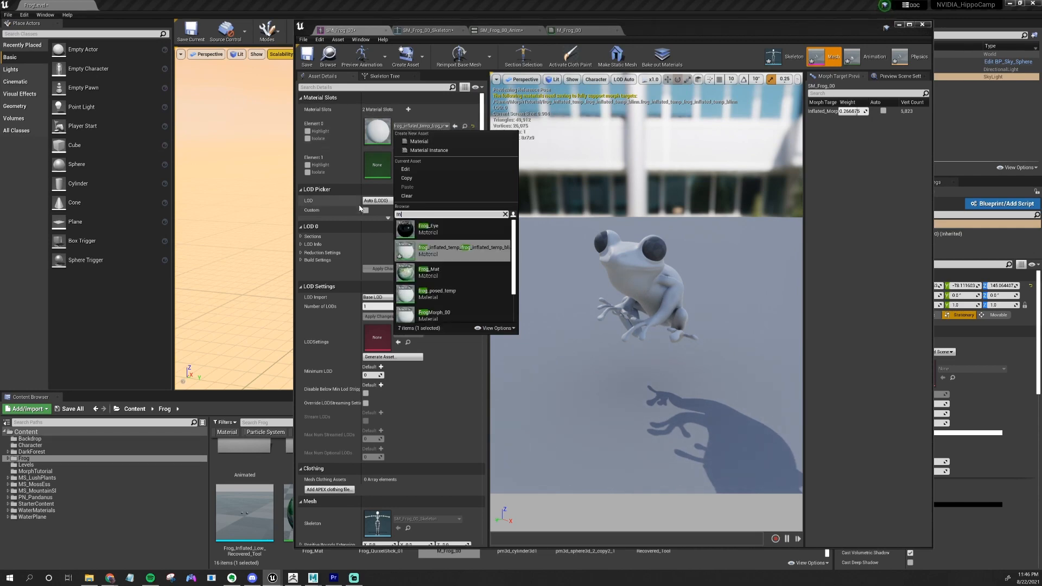
{"action": "type", "text": "_frog"}
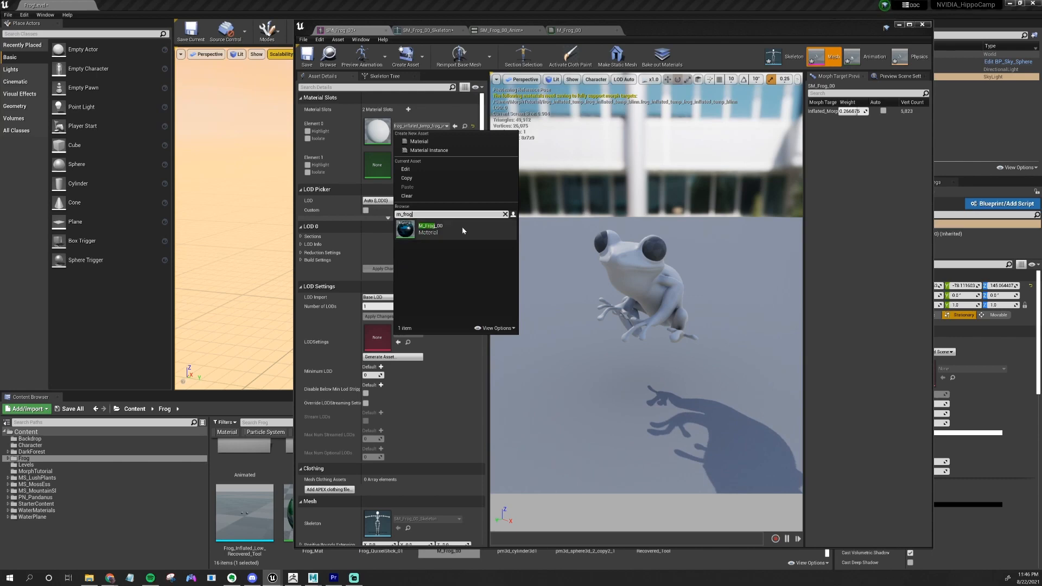
{"action": "left_click", "coordinate": [430, 229]}
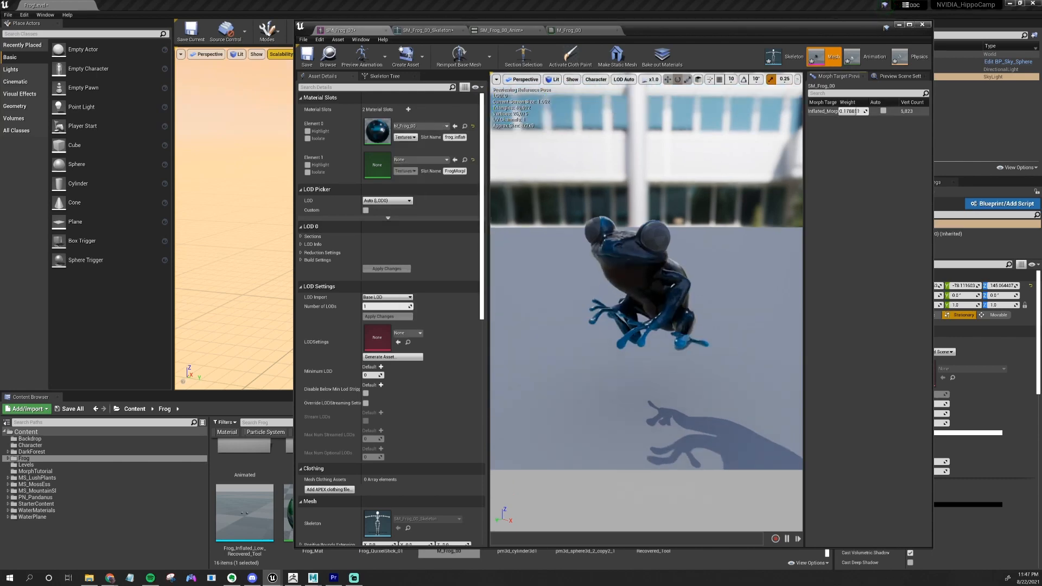
{"action": "type", "text": "0.357622"}
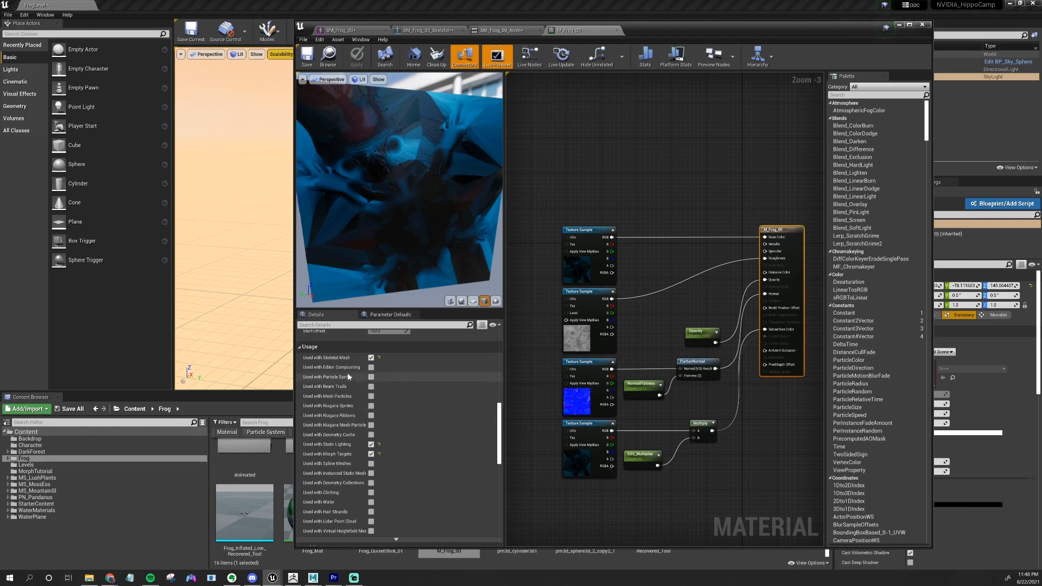
Step: Scroll M_Frog_00's Details to the Usage settings for skeletal mesh and morph targets
{"action": "scroll", "scroll_direction": "down", "scroll_amount": 3}
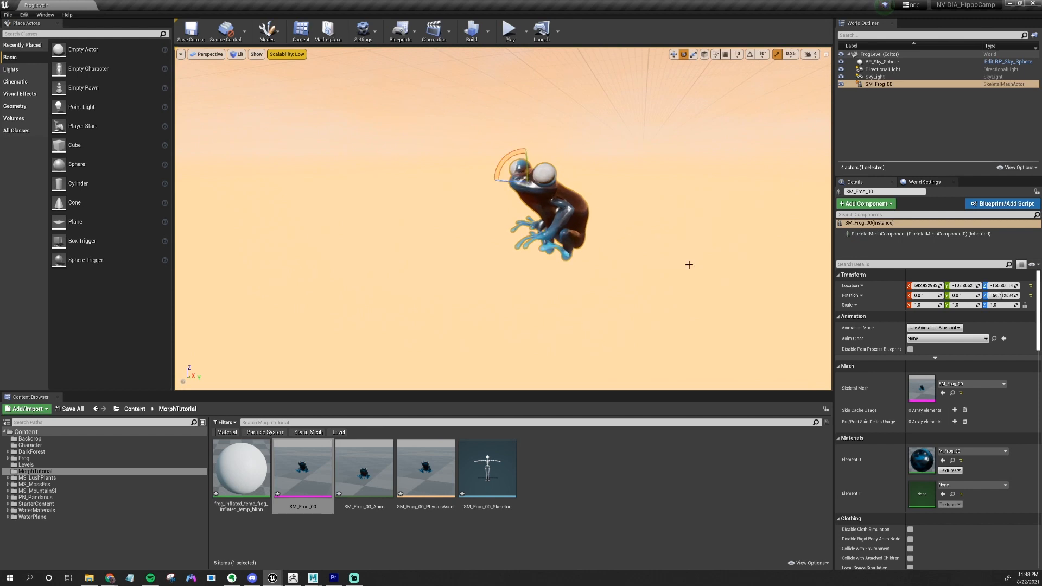
Step: Assign Frog_Eye to Element 1 and briefly run then stop the level
{"action": "left_click", "coordinate": [972, 484]}
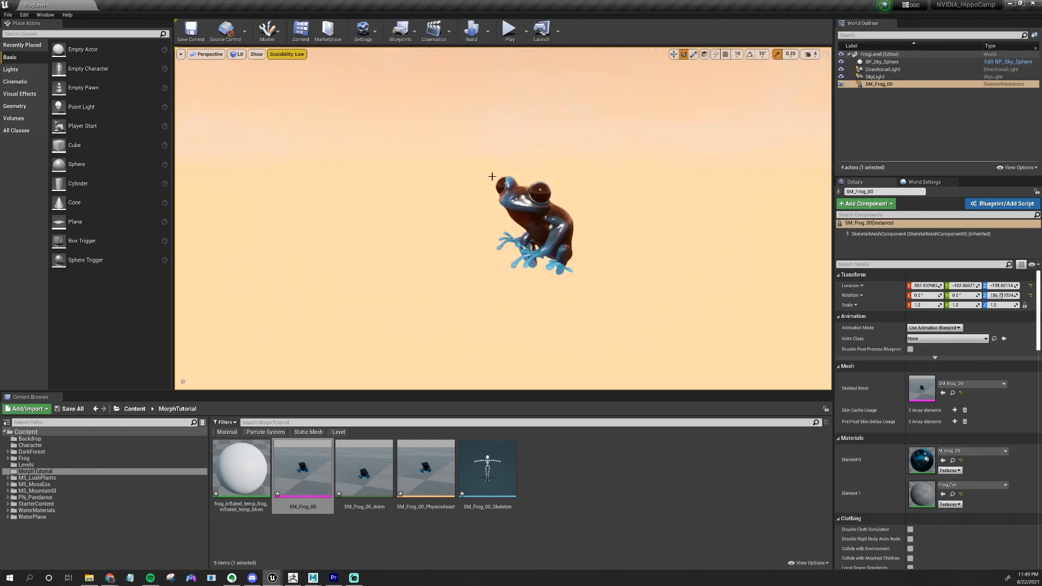
{"action": "left_click", "coordinate": [509, 29]}
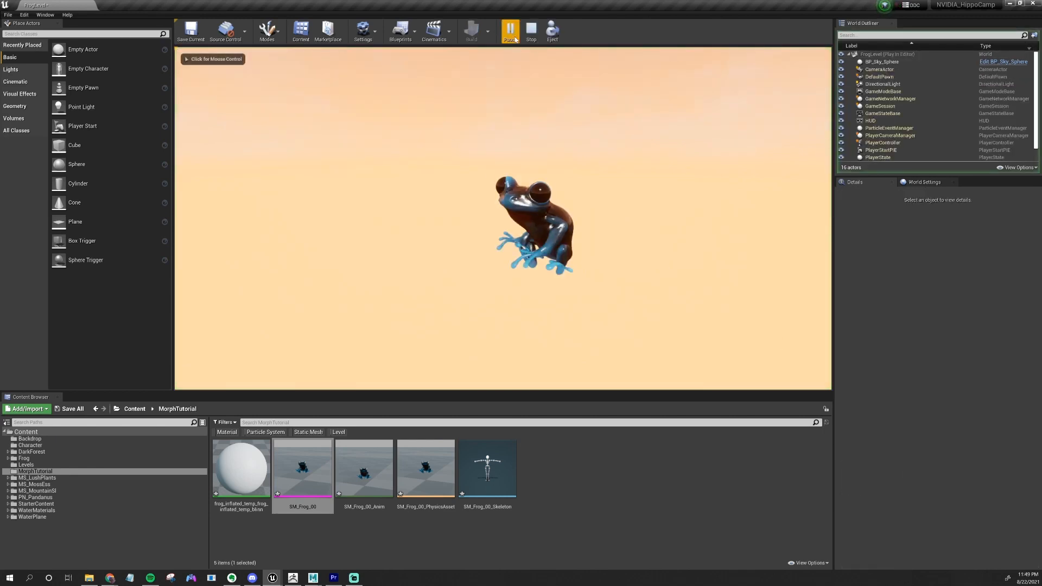
{"action": "left_click", "coordinate": [509, 30]}
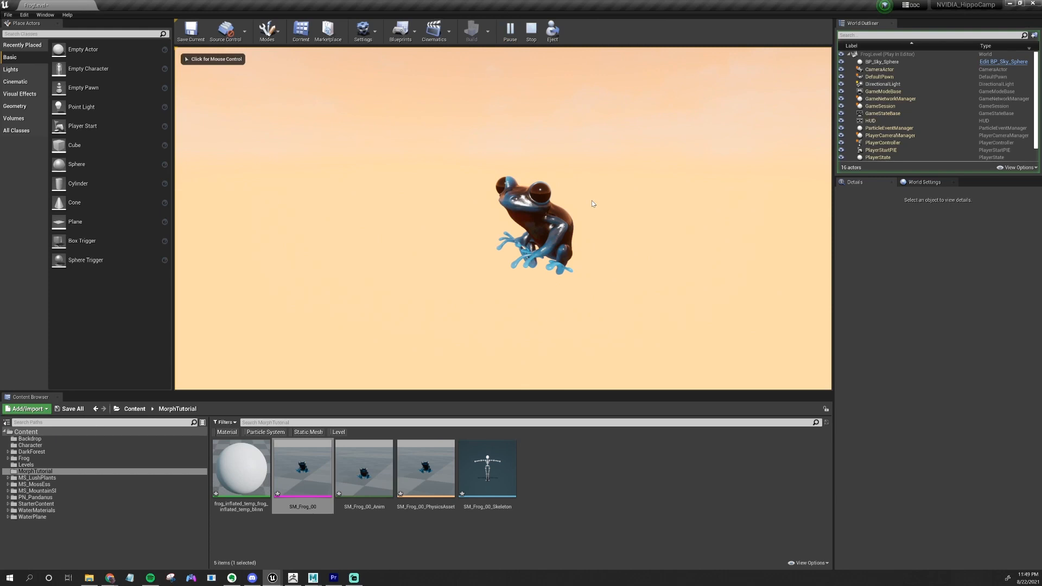
{"action": "left_click", "coordinate": [530, 31]}
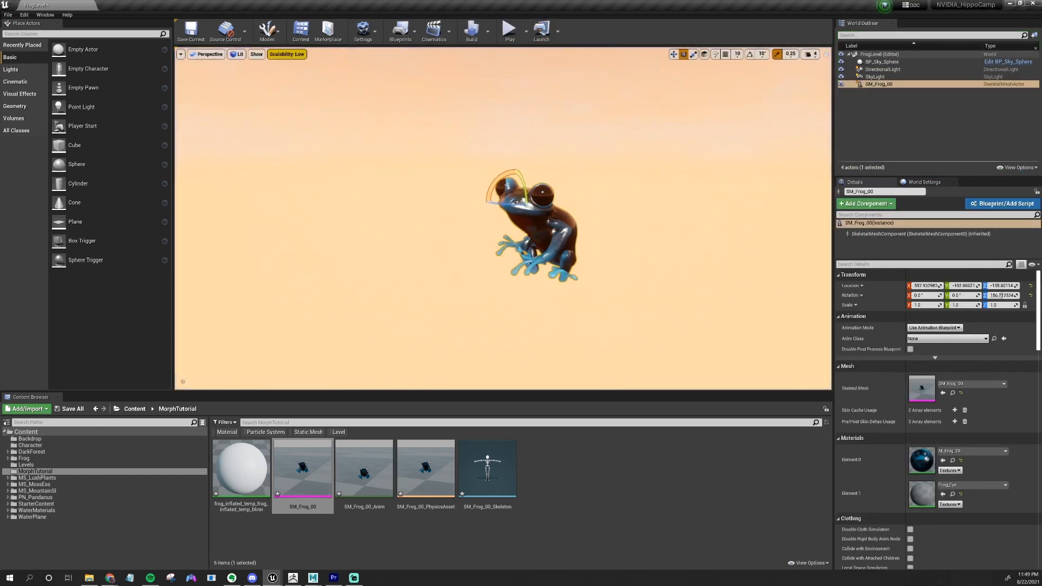
Step: Set Animation Mode to Use Animation Asset, choose the frog anim, and play the level
{"action": "left_click", "coordinate": [932, 327]}
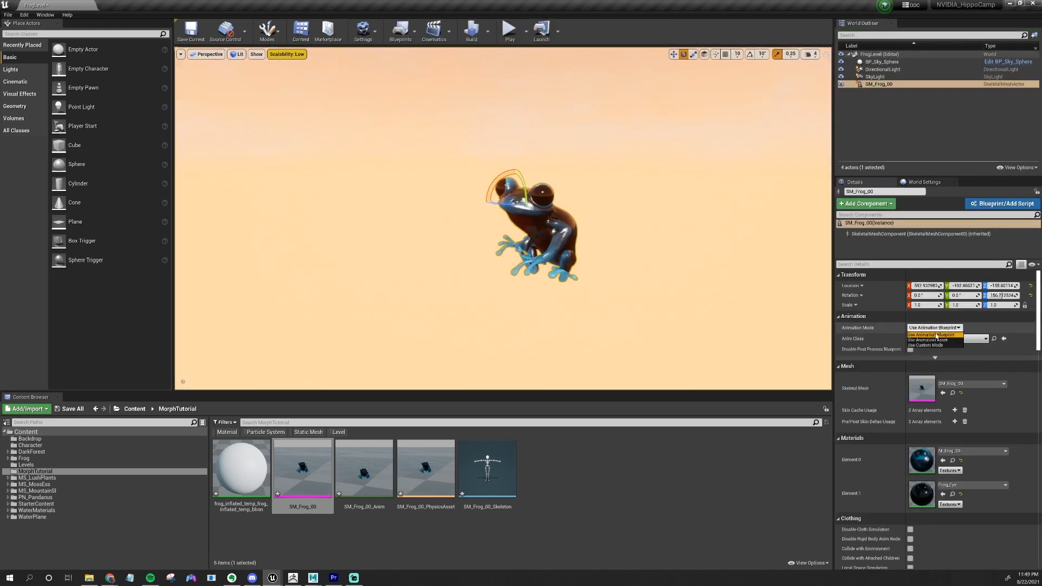
{"action": "left_click", "coordinate": [923, 340]}
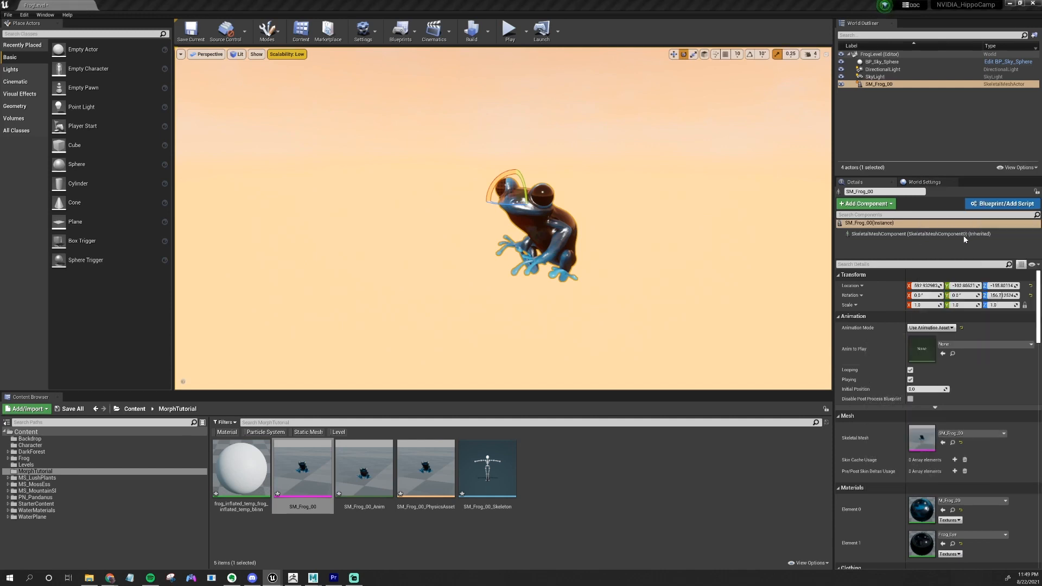
{"action": "left_click", "coordinate": [509, 30]}
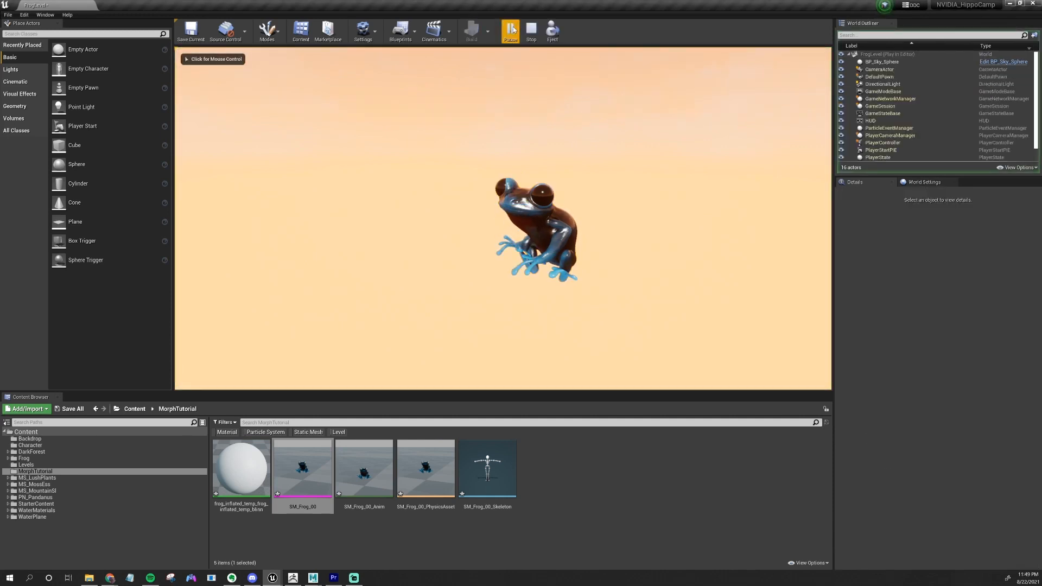
{"action": "left_click", "coordinate": [510, 30]}
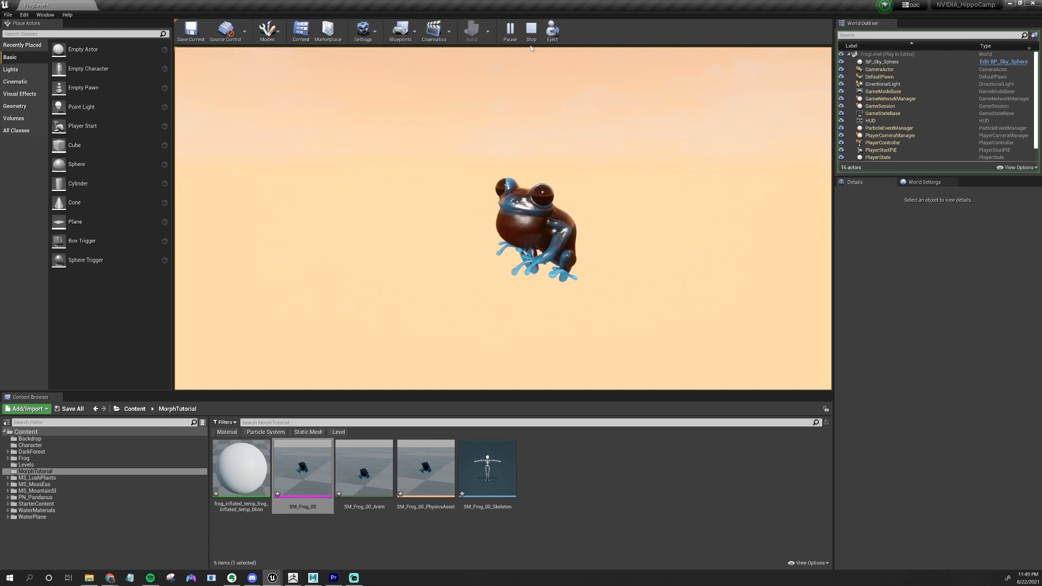
{"action": "double_click", "coordinate": [652, 467]}
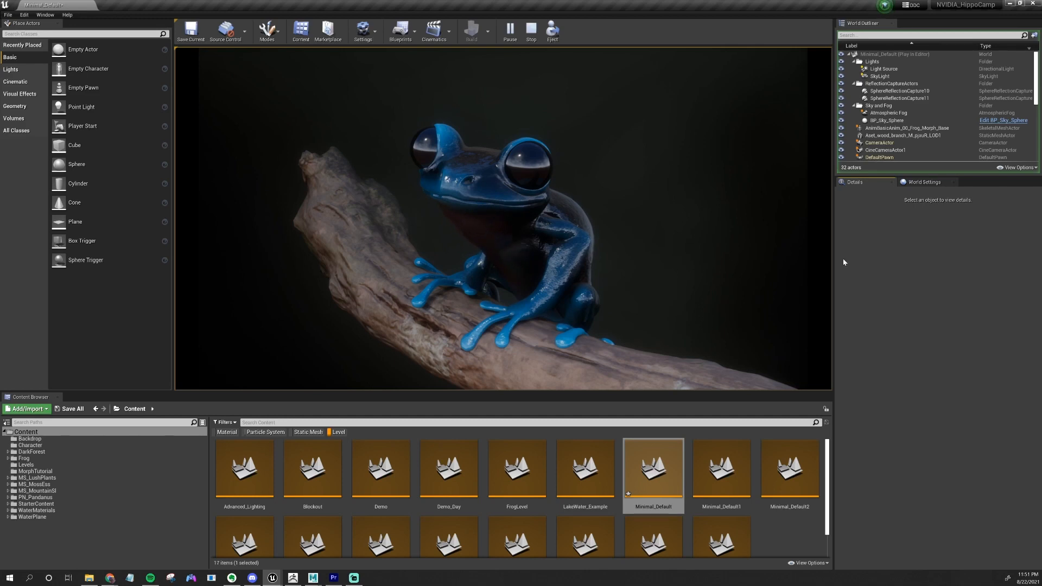
{"action": "mouse_move", "coordinate": [723, 349]}
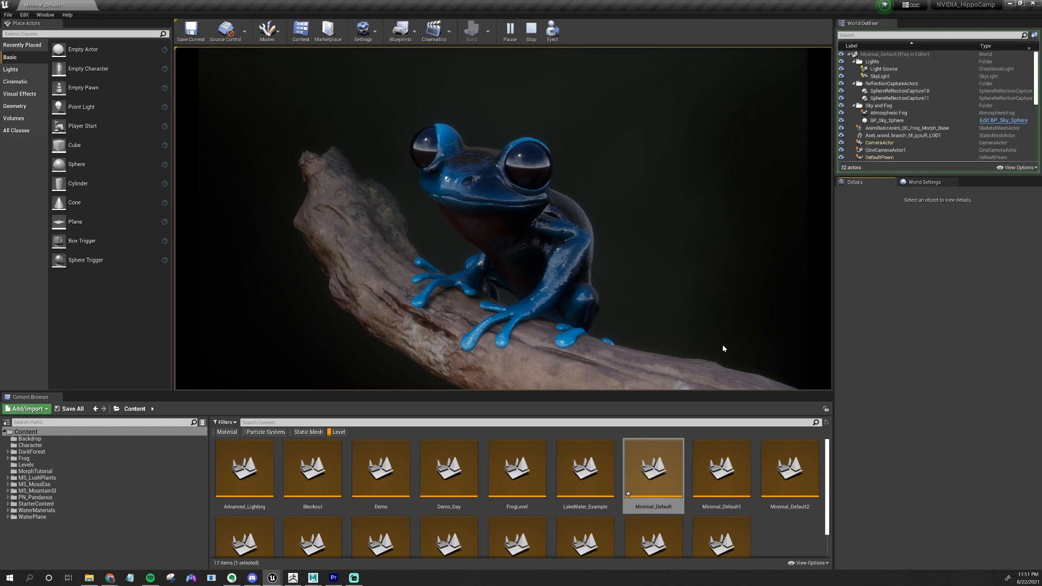